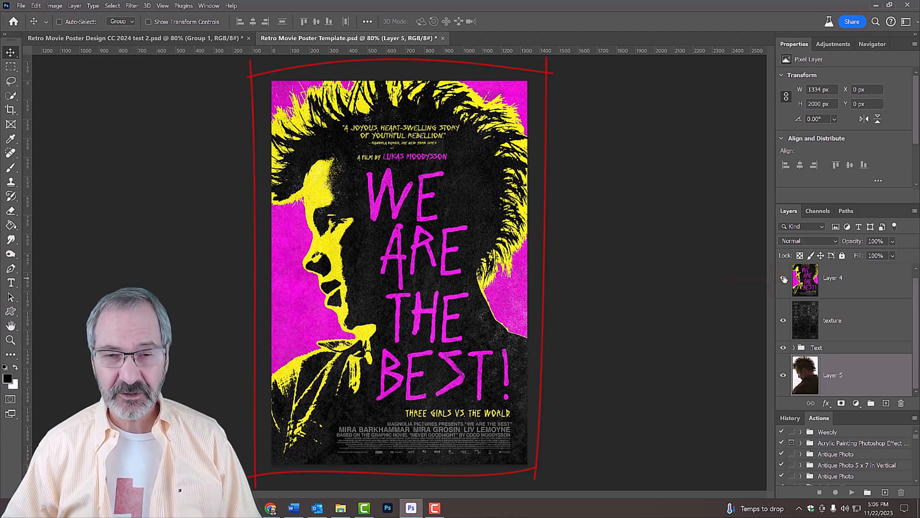
Hide the finished poster reference layer and the grain texture layer
click(783, 278)
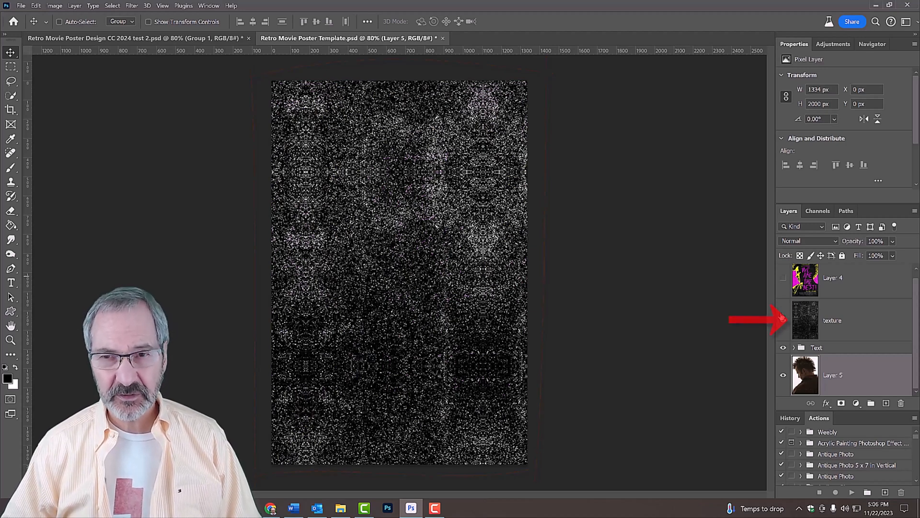
click(784, 320)
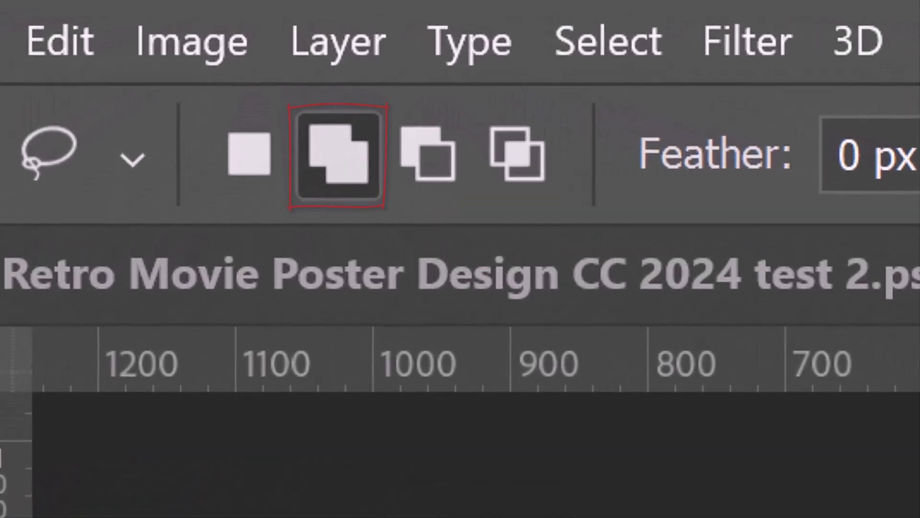
Lasso the watermarks in add mode, Content-Aware Fill them to a new layer and merge it down
click(338, 158)
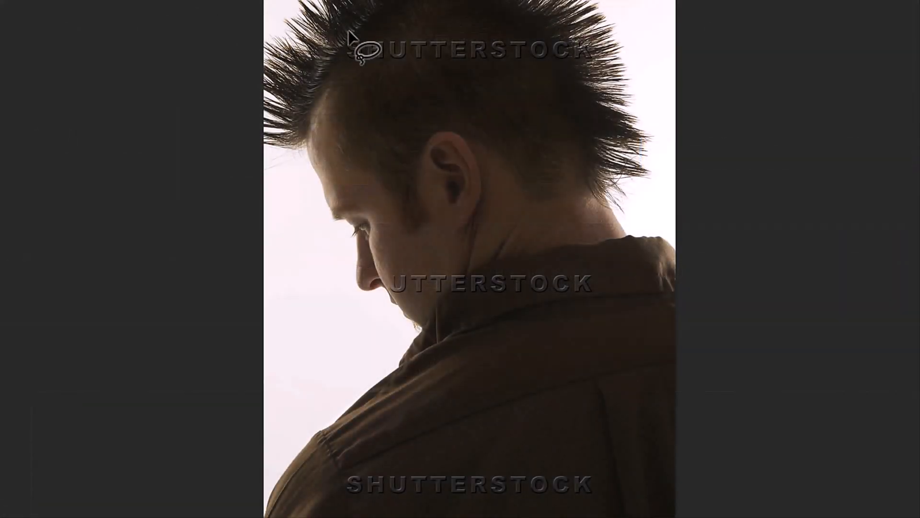
drag(346, 44, 592, 56)
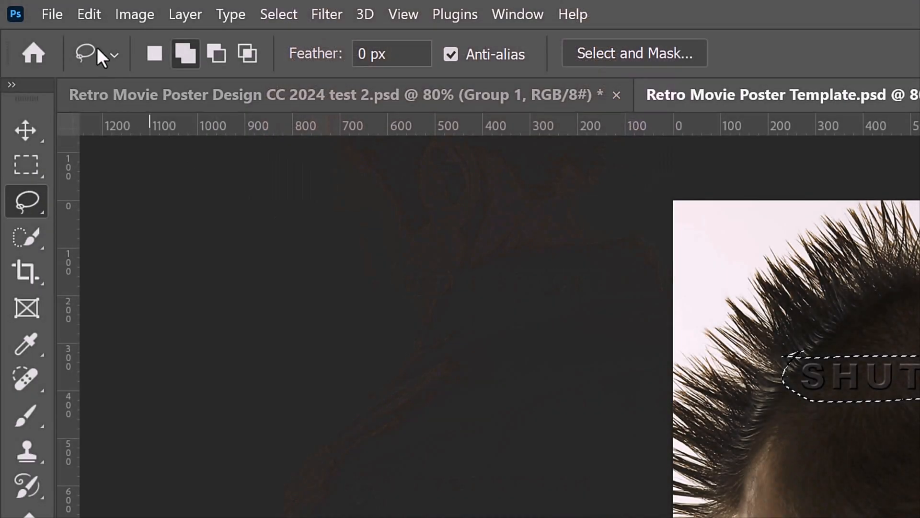
click(88, 13)
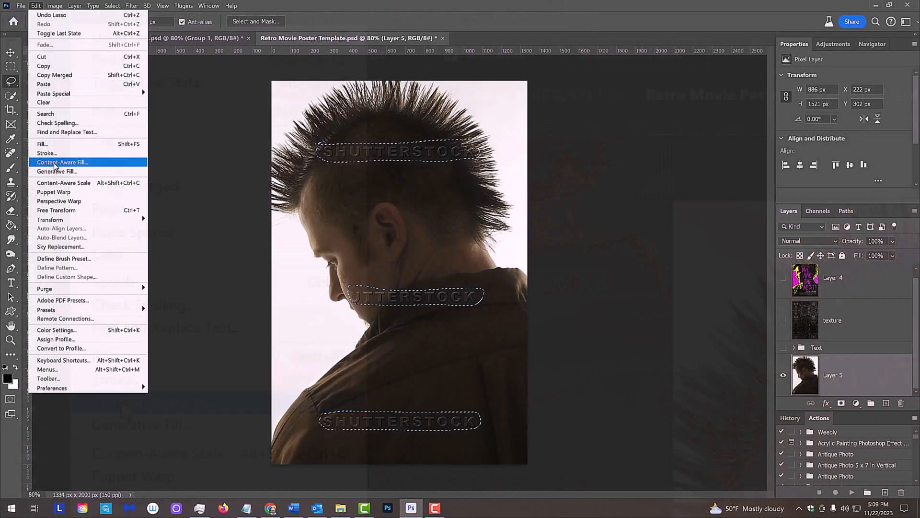
click(62, 162)
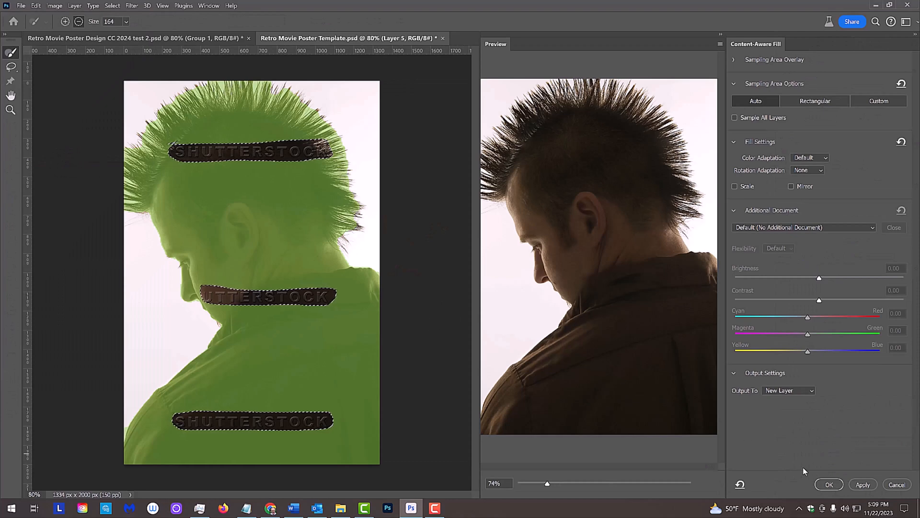
click(828, 484)
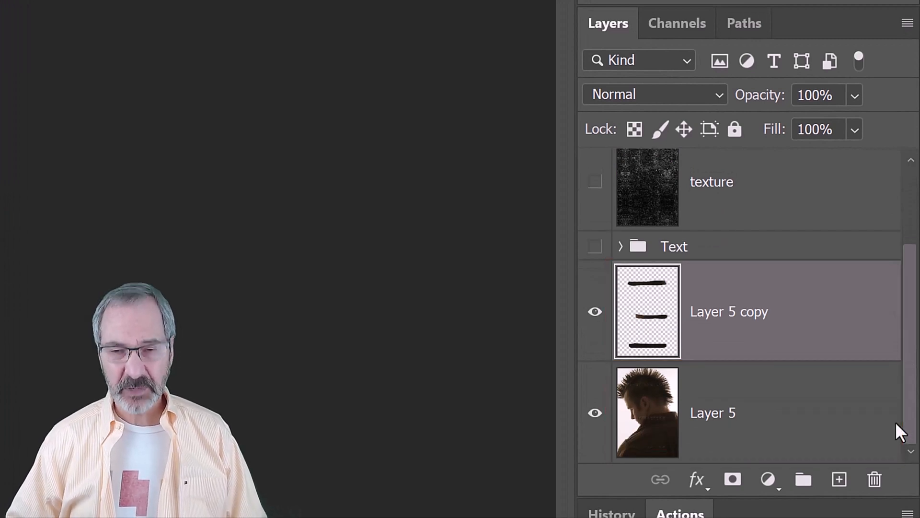
key(ctrl+e)
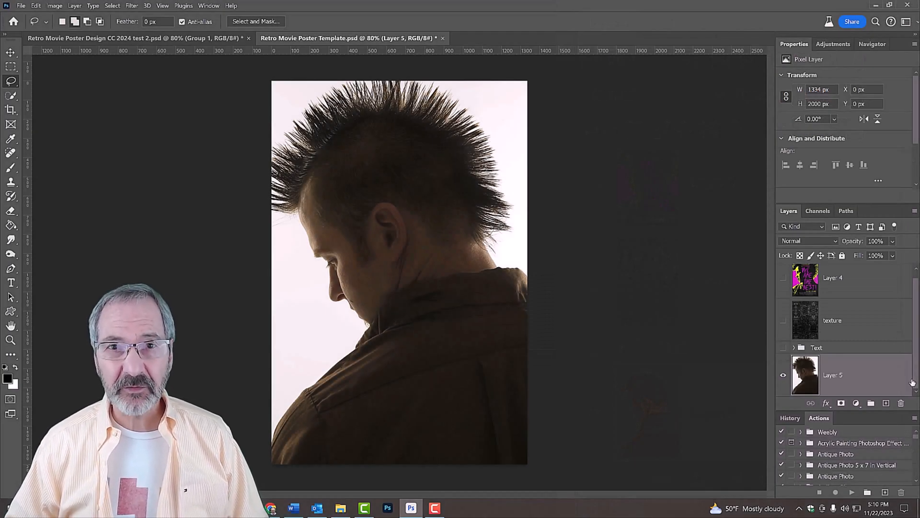
Auto-select the man with Select Subject using the Quick Selection tool
click(12, 82)
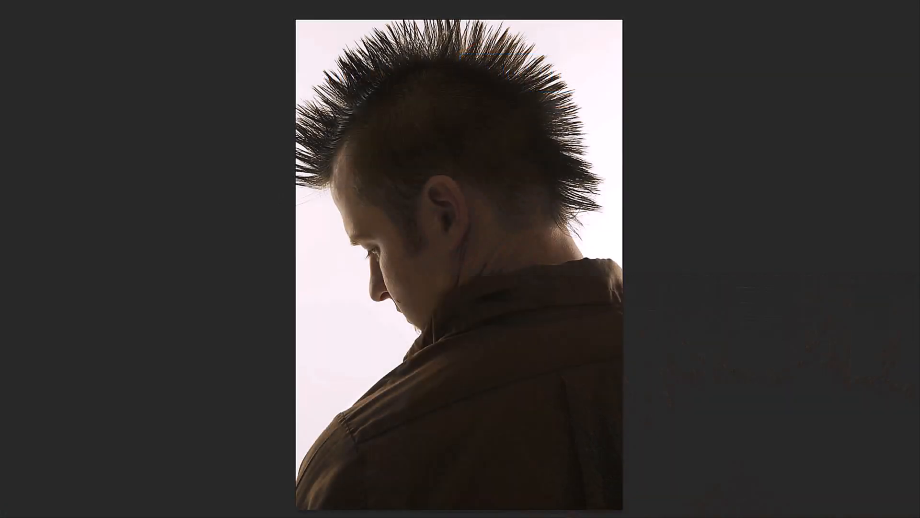
click(334, 17)
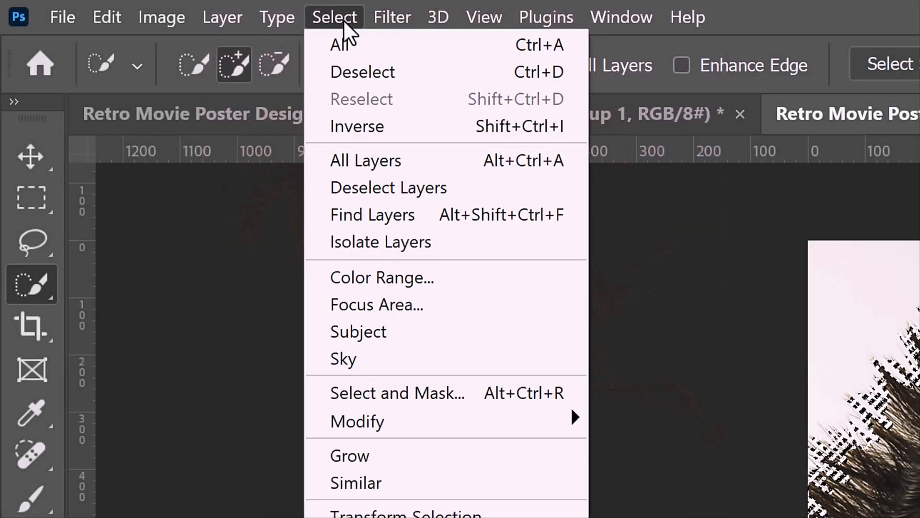
mouse_move(397, 393)
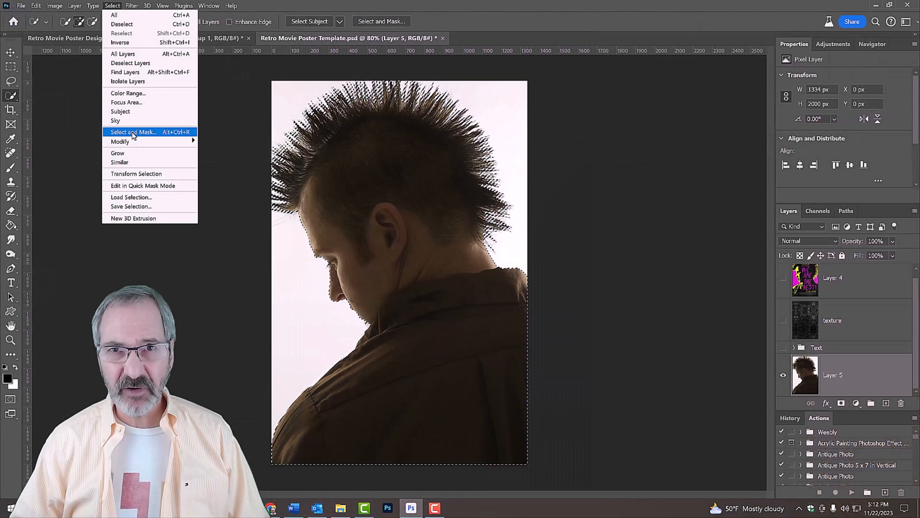
In Refine Edge enable Smart Radius and brush a smaller refine brush along the hair spikes
click(132, 131)
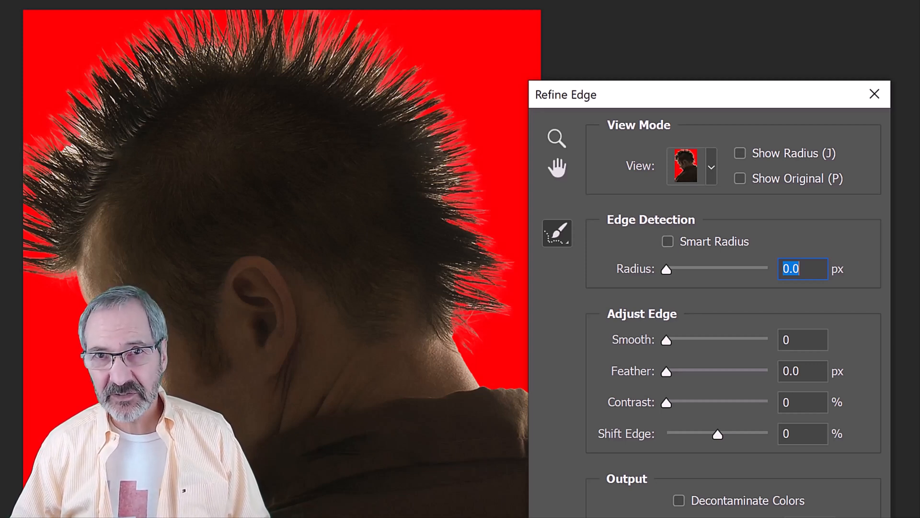
click(667, 242)
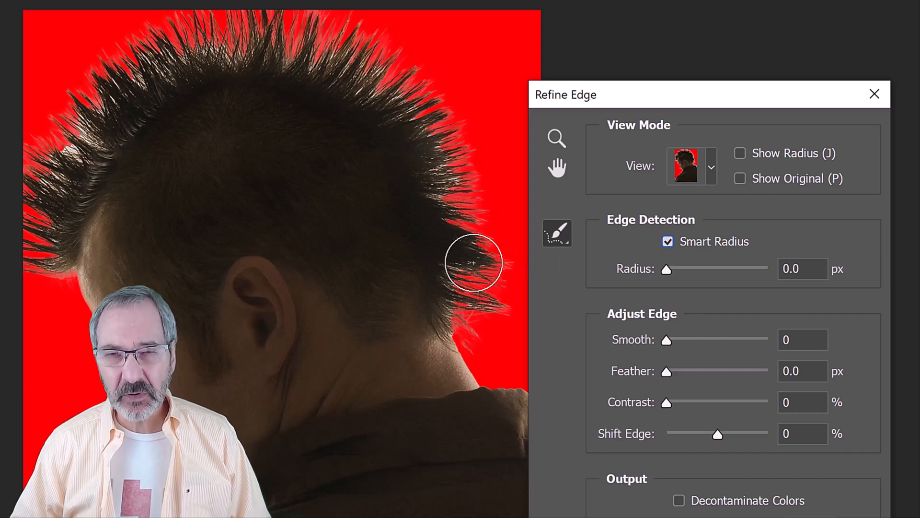
key(capslock)
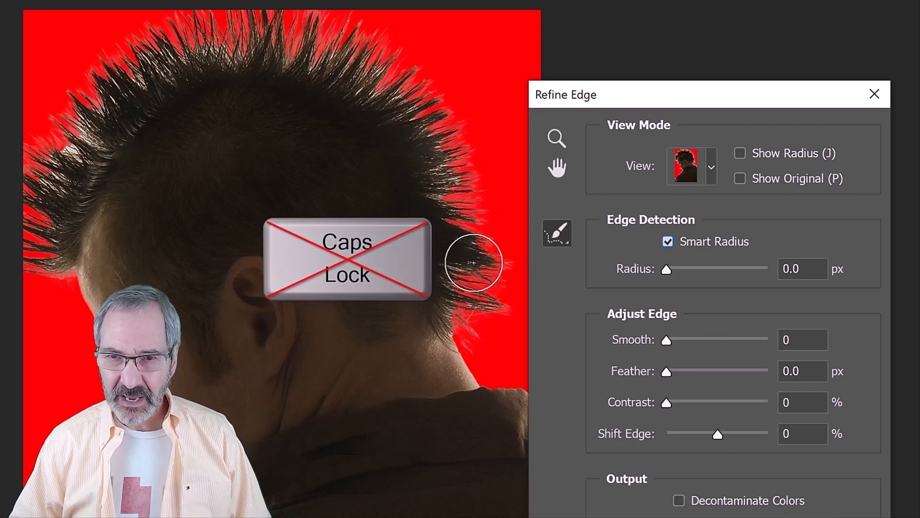
key([)
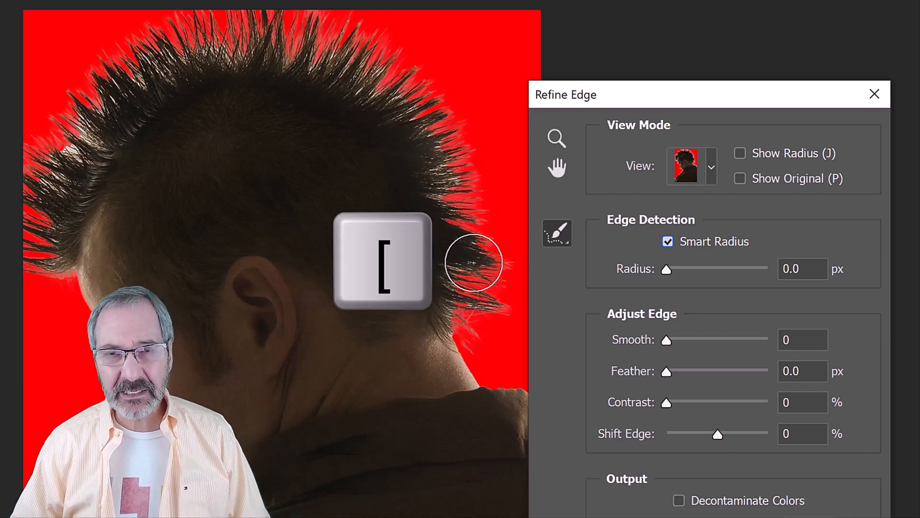
key([)
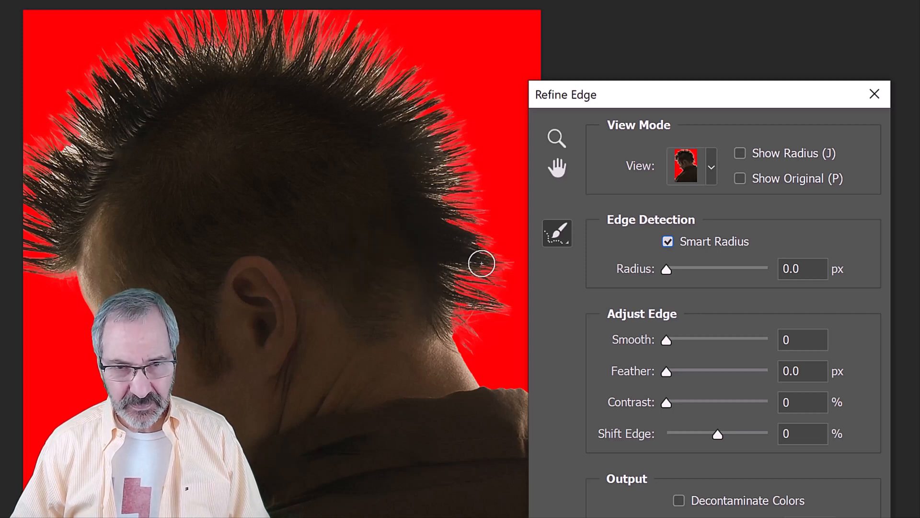
drag(482, 263, 338, 61)
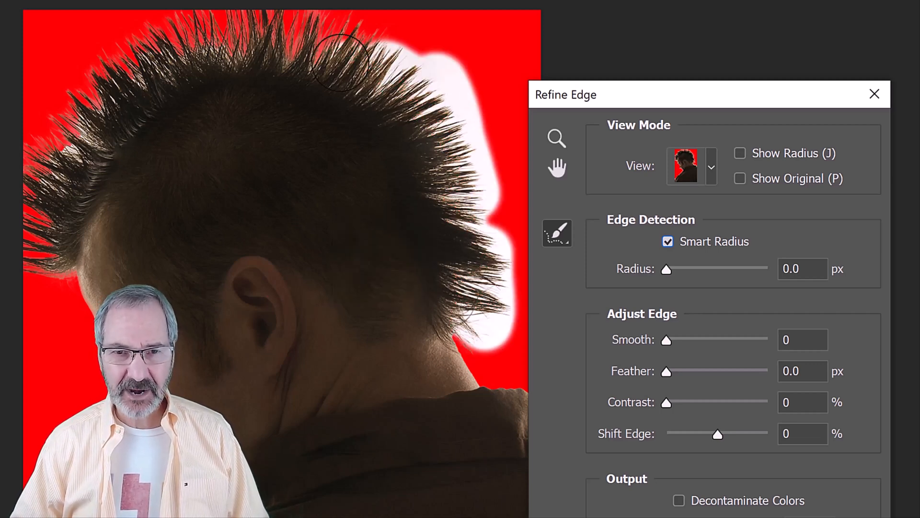
drag(338, 64, 85, 62)
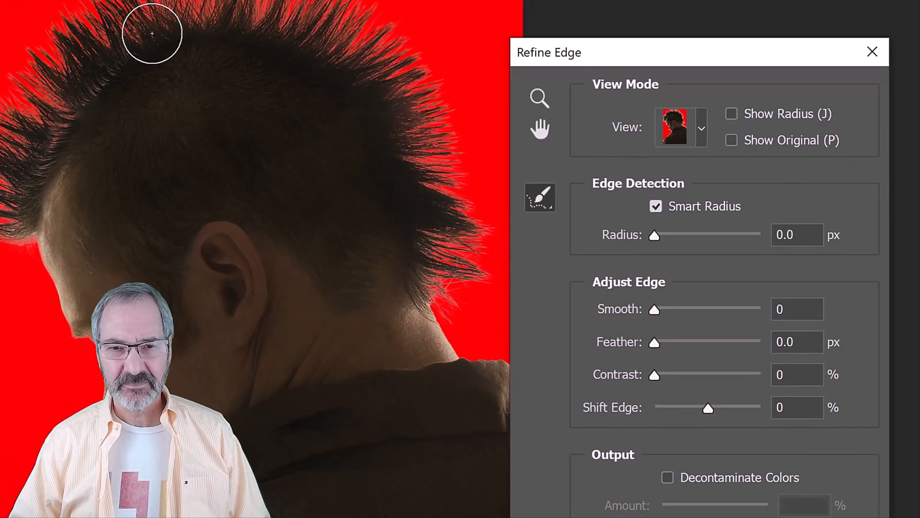
Output the refined selection as a layer mask isolating the man
click(680, 303)
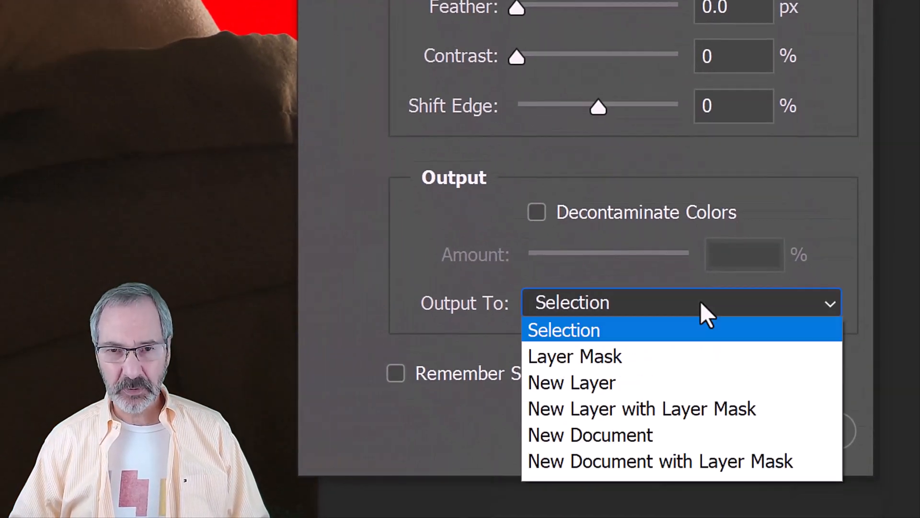
click(574, 356)
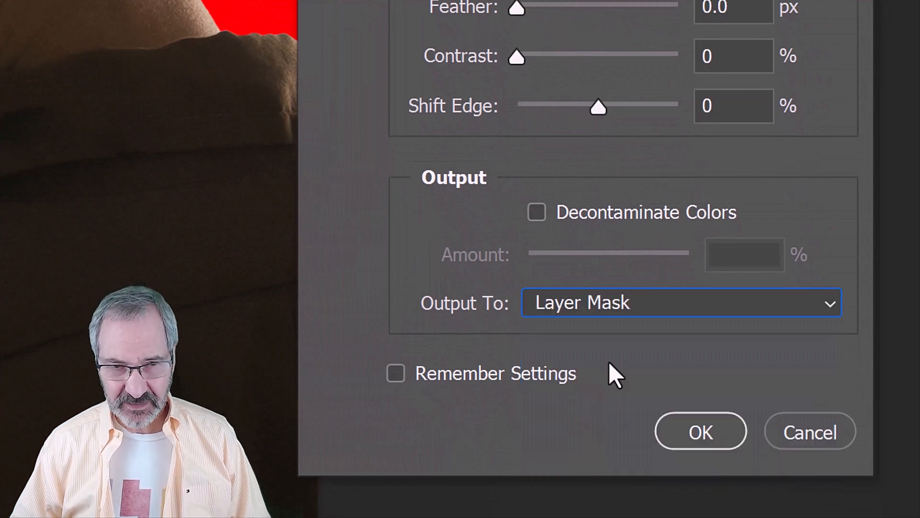
click(700, 430)
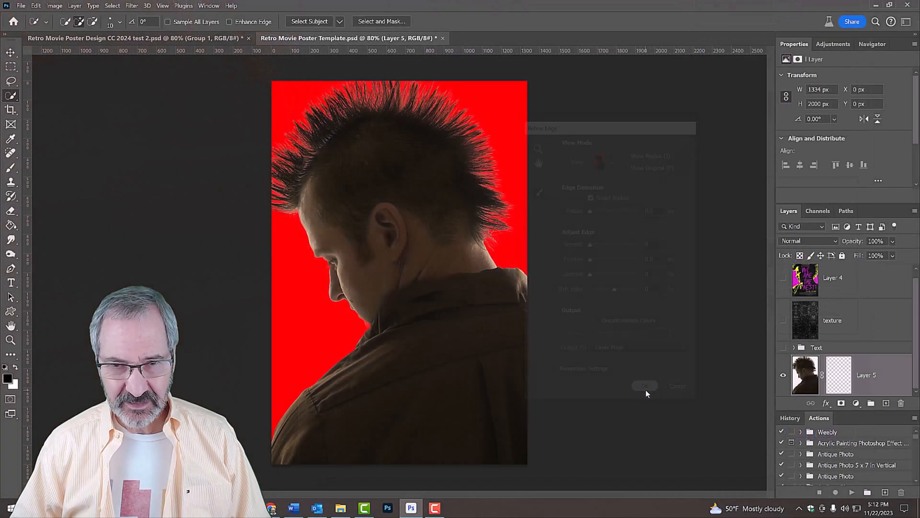
Add a Levels adjustment with black point 43 and gamma 2.23 above the portrait
click(644, 385)
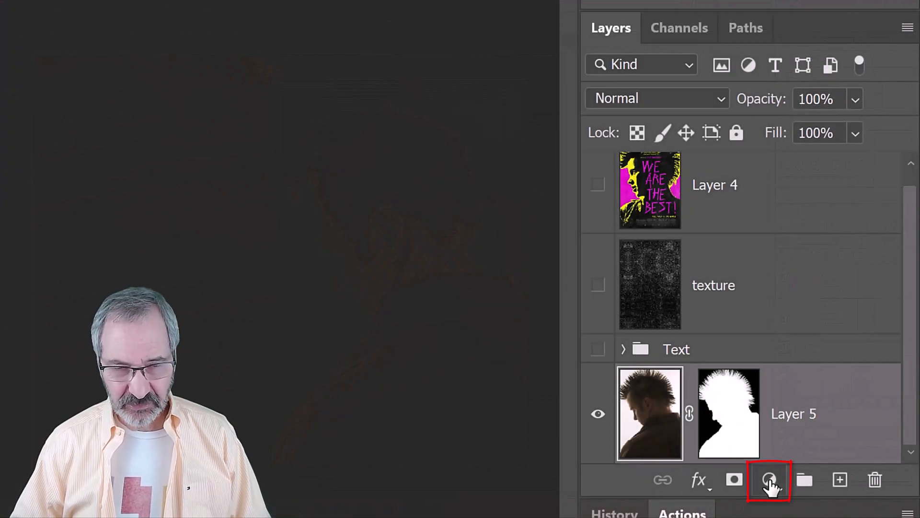
click(770, 480)
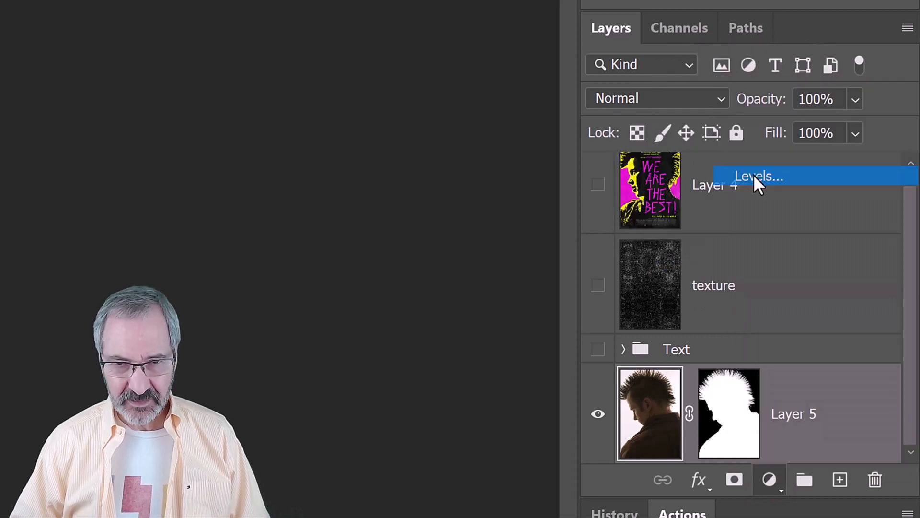
click(759, 175)
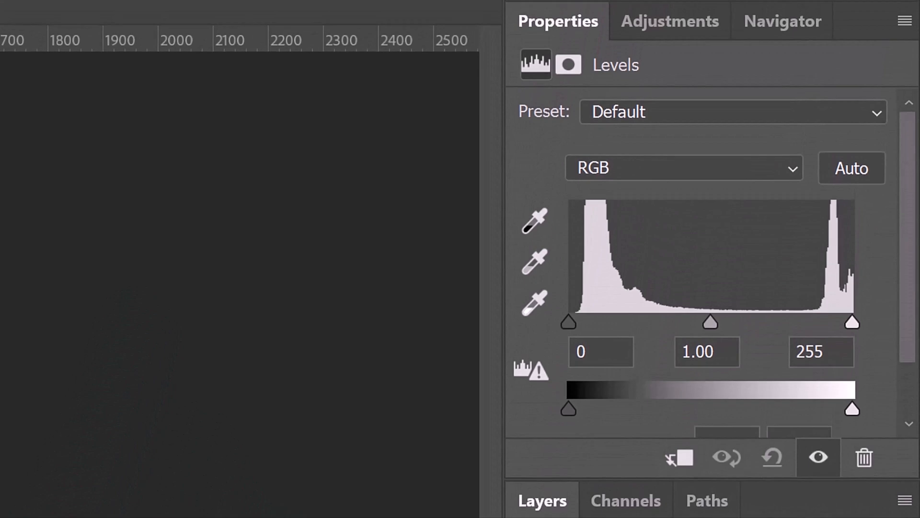
click(601, 351)
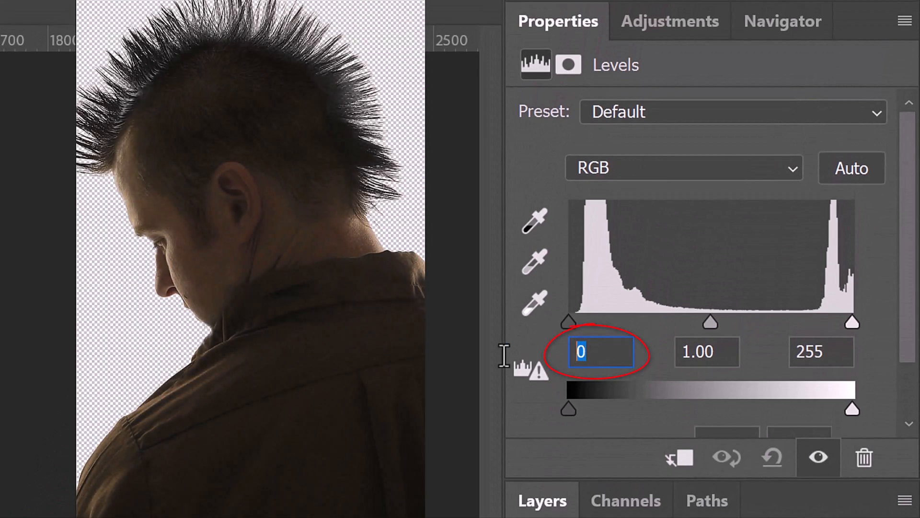
text(43)
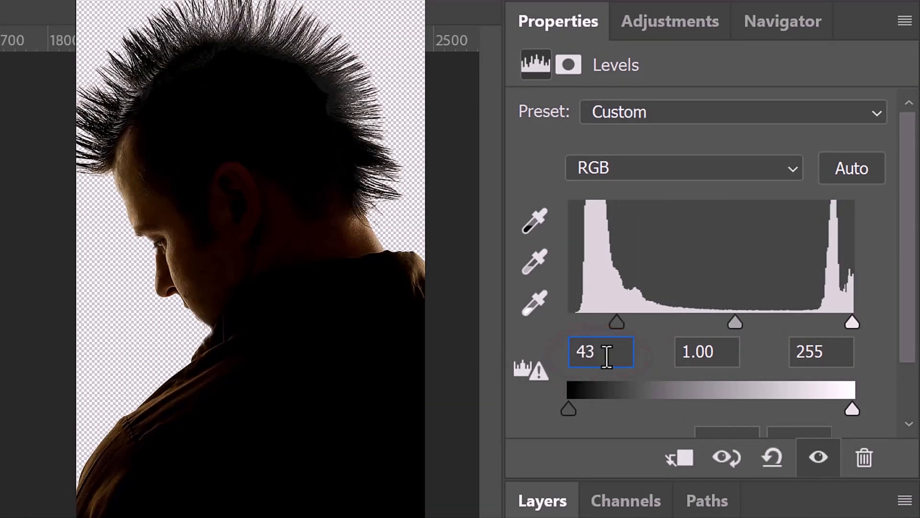
click(707, 351)
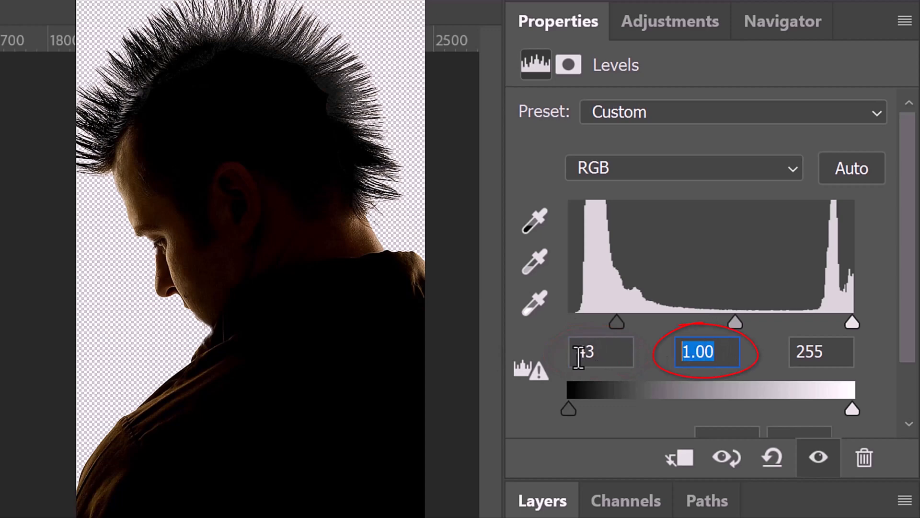
text(2.23)
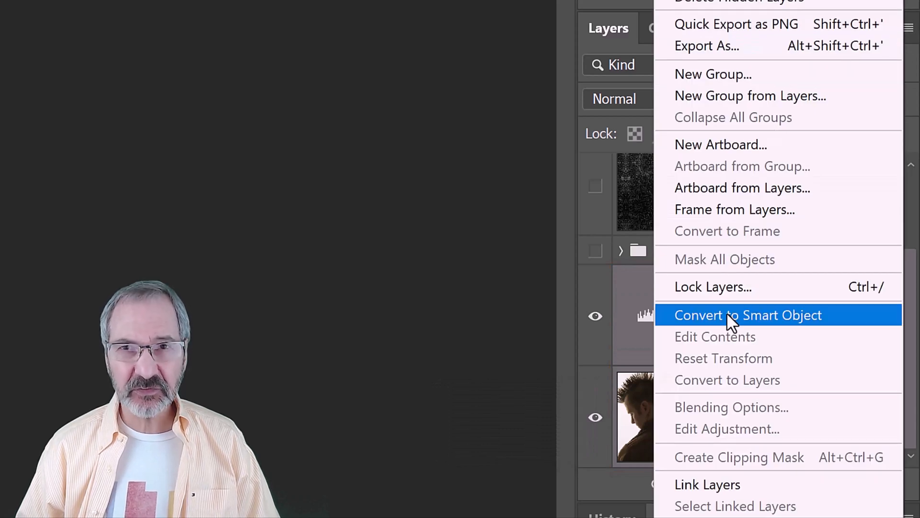
Convert the photo and Levels adjustment into one smart object
click(748, 314)
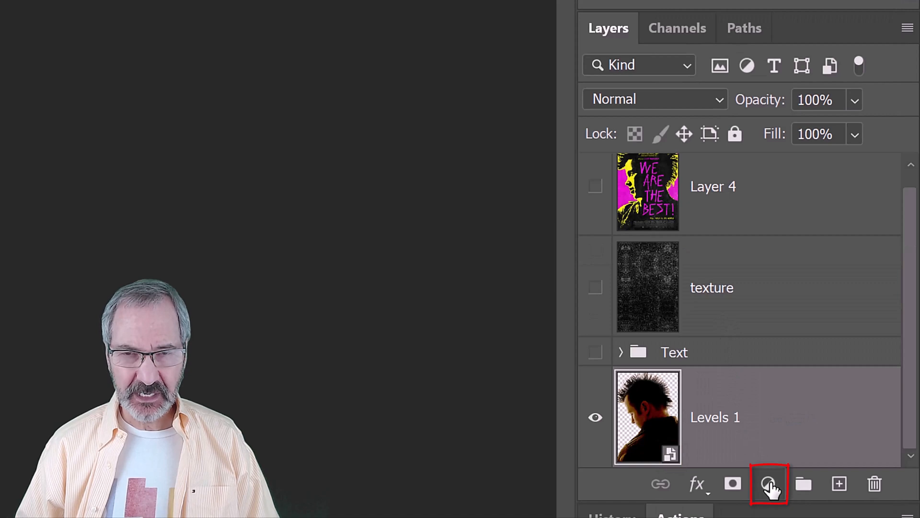
Add a Gradient Map adjustment layer above the smart object
click(768, 483)
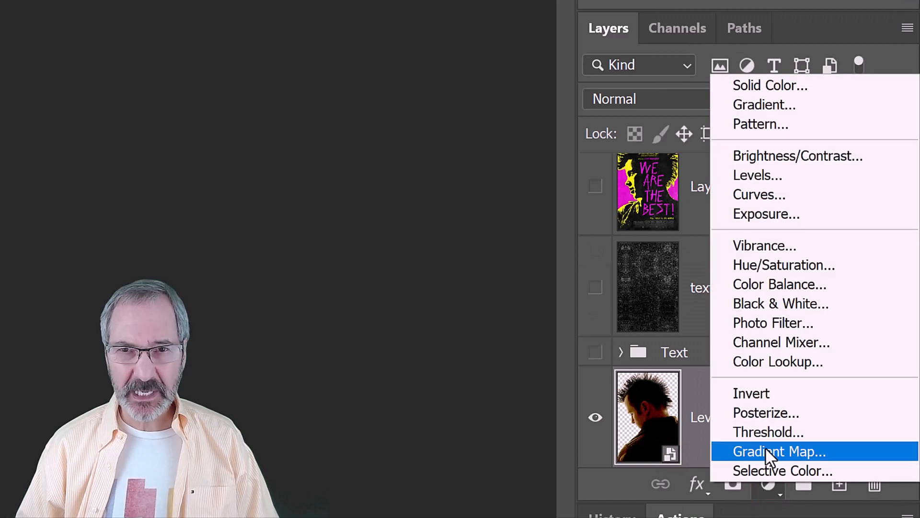
click(778, 451)
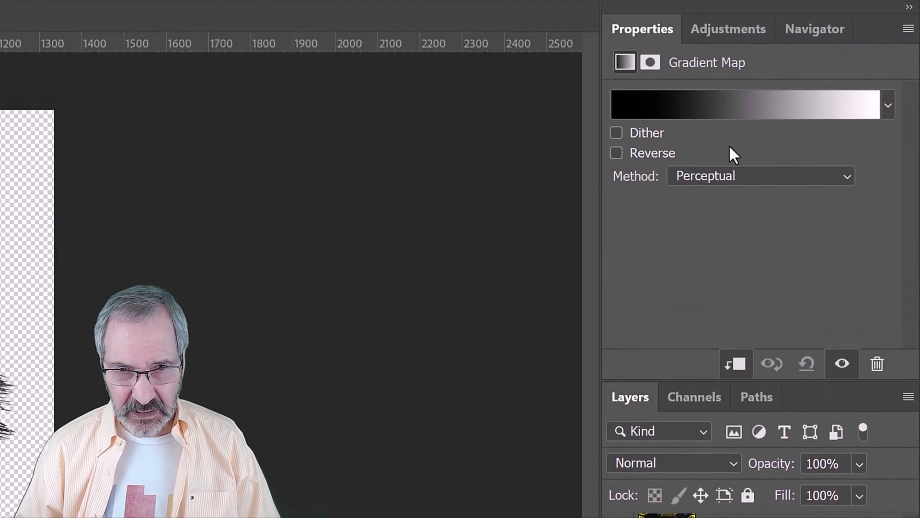
Edit the gradient: black stop at location 26, white end stop recoloured yellow, and confirm
click(751, 105)
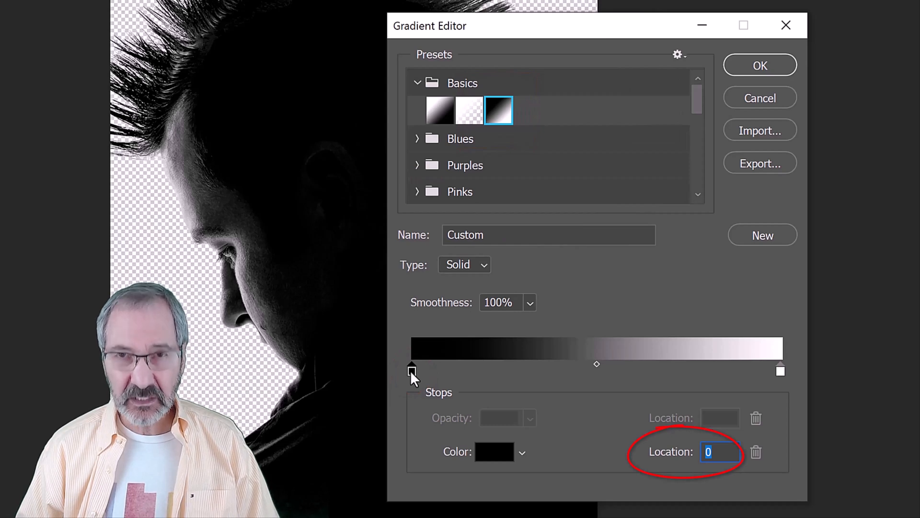
drag(412, 370, 508, 370)
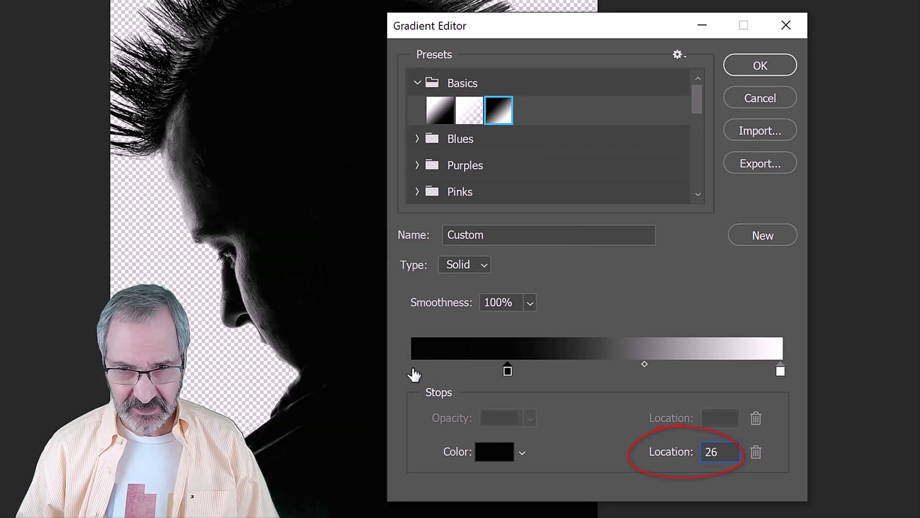
click(780, 370)
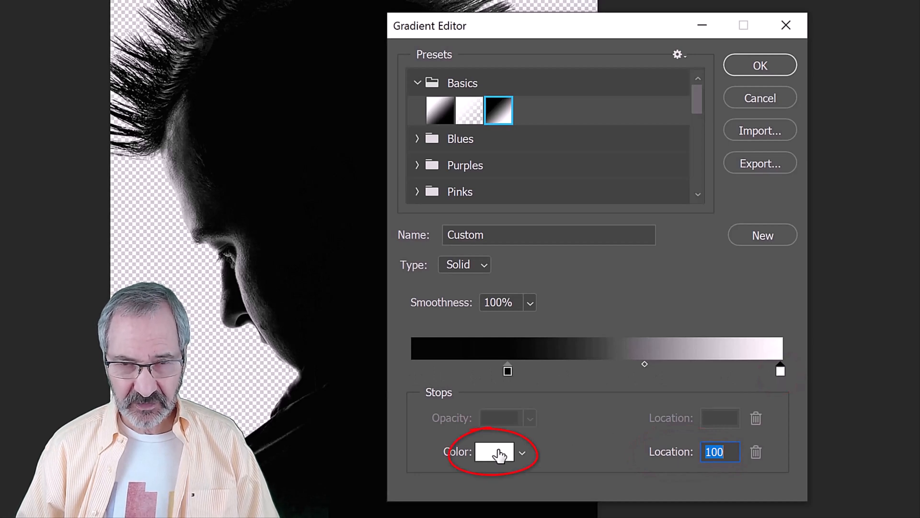
click(495, 452)
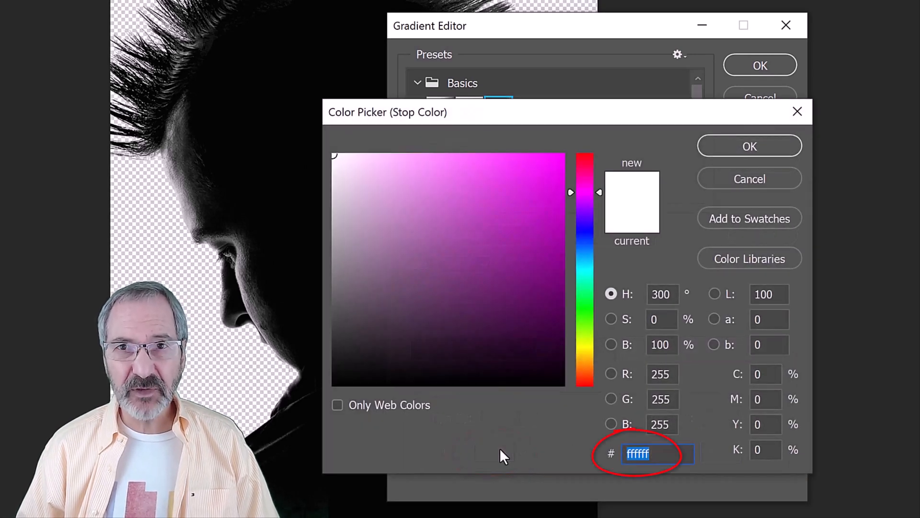
text(E)
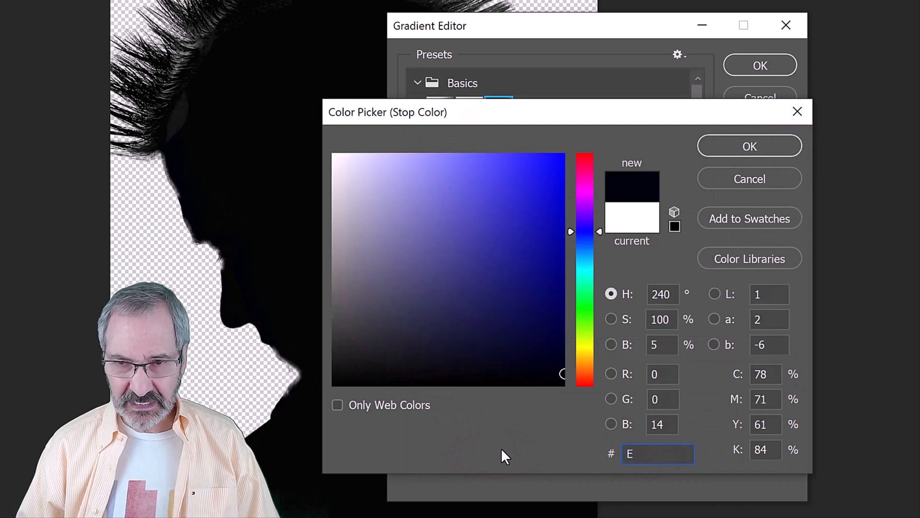
text(D)
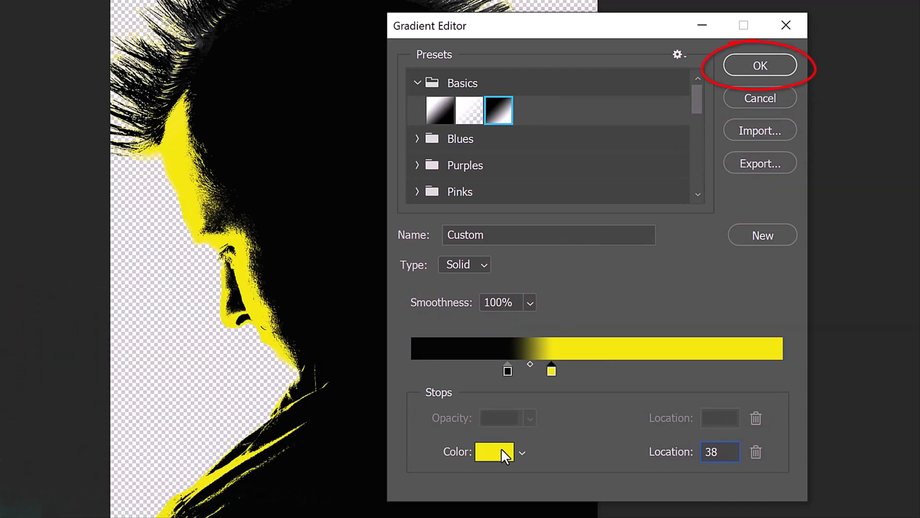
click(760, 65)
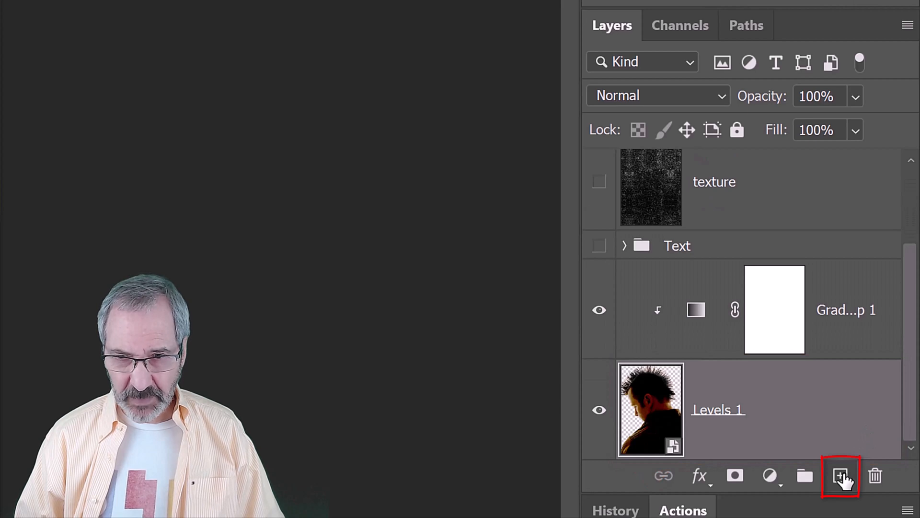
Add a new layer beneath the photo and fill it with the foreground yellow
click(841, 476)
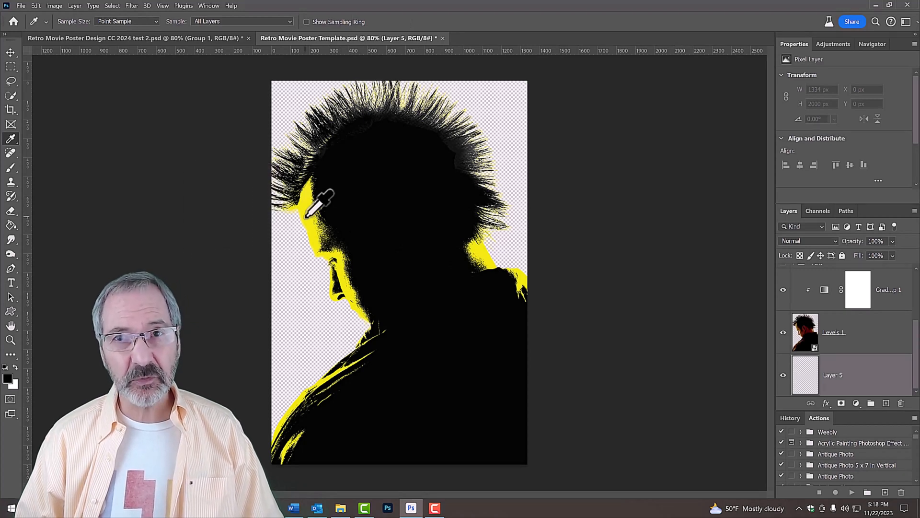
click(310, 216)
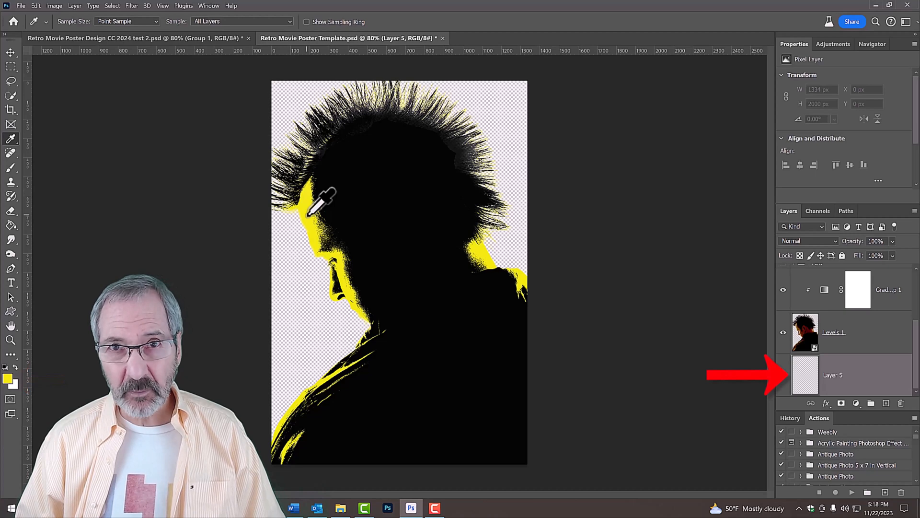
key(alt+Delete)
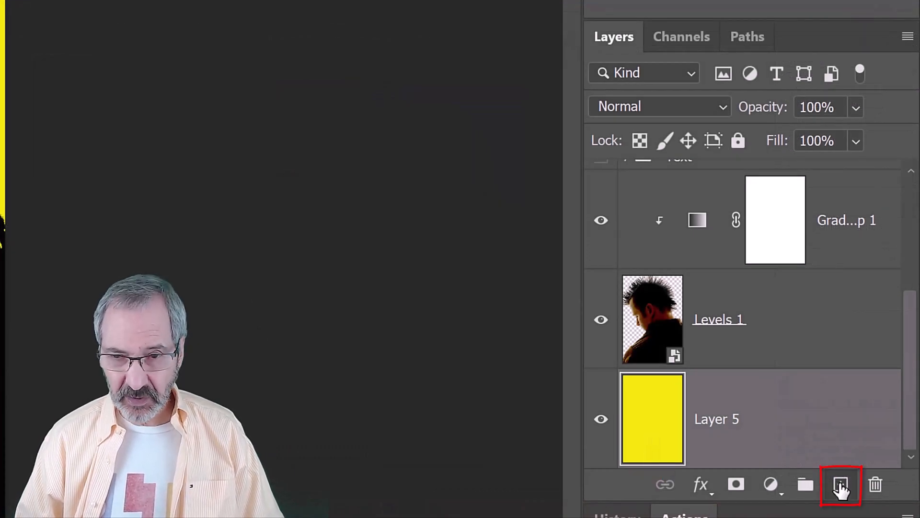
Add another bottom layer and set the foreground colour to hot pink for it
click(840, 484)
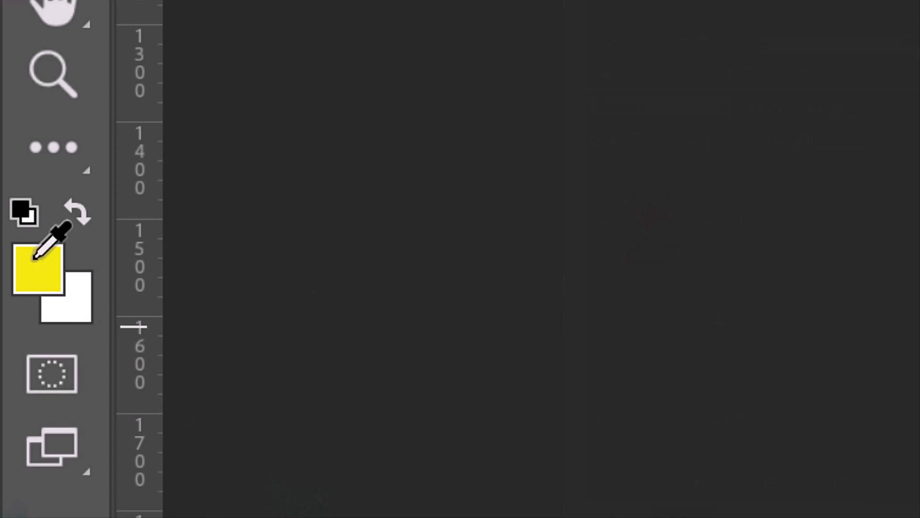
click(34, 273)
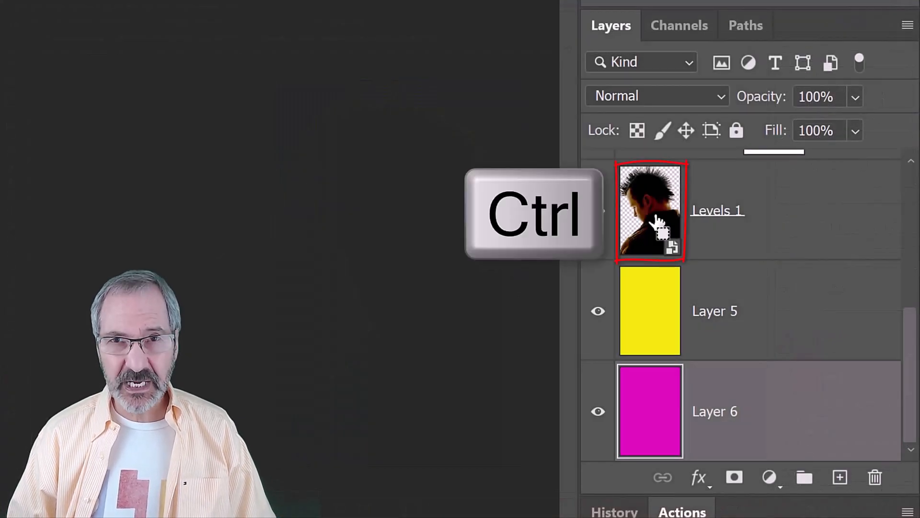
Load the figure's silhouette from Levels 1 and mask the yellow layer to it
click(650, 211)
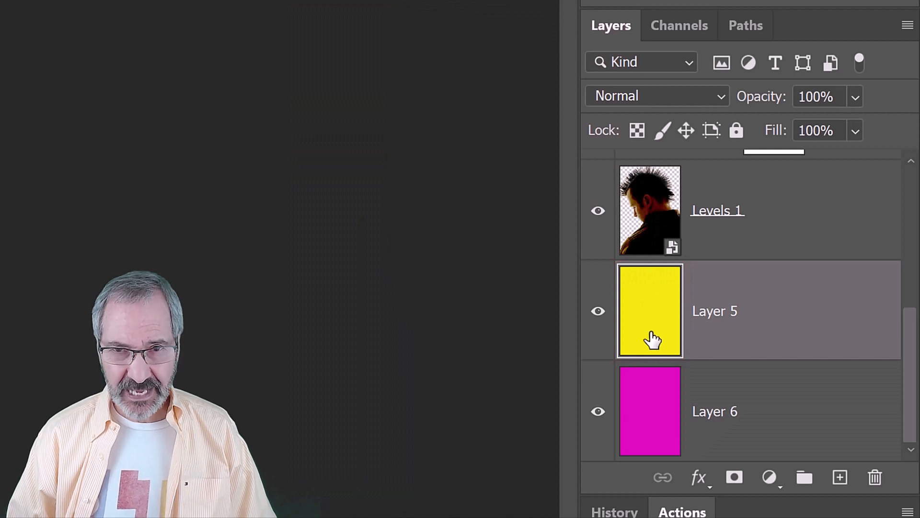
click(734, 477)
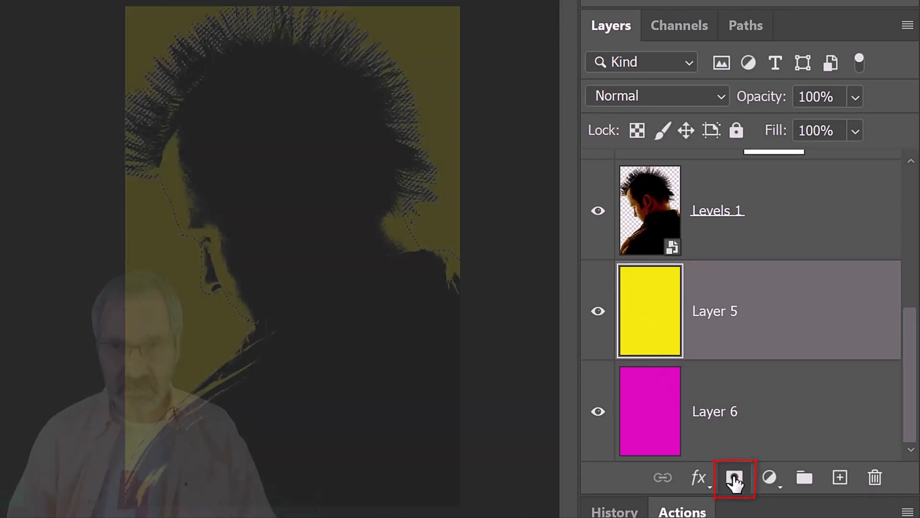
click(734, 476)
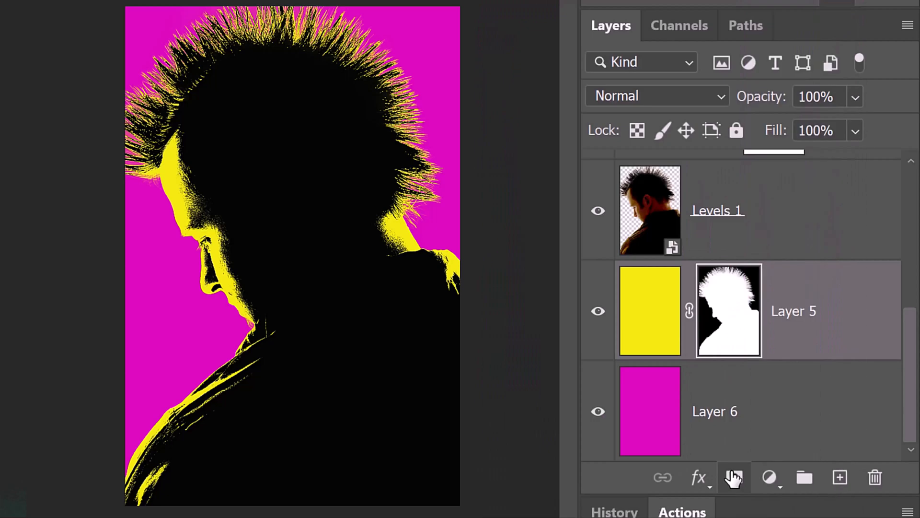
Reload the silhouette selection from the Layer 5 mask and start transforming that selection
click(729, 310)
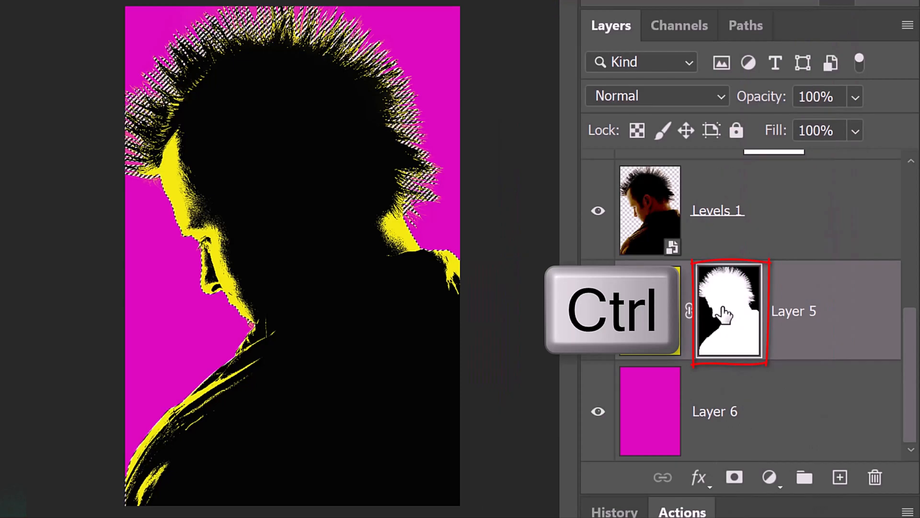
click(729, 311)
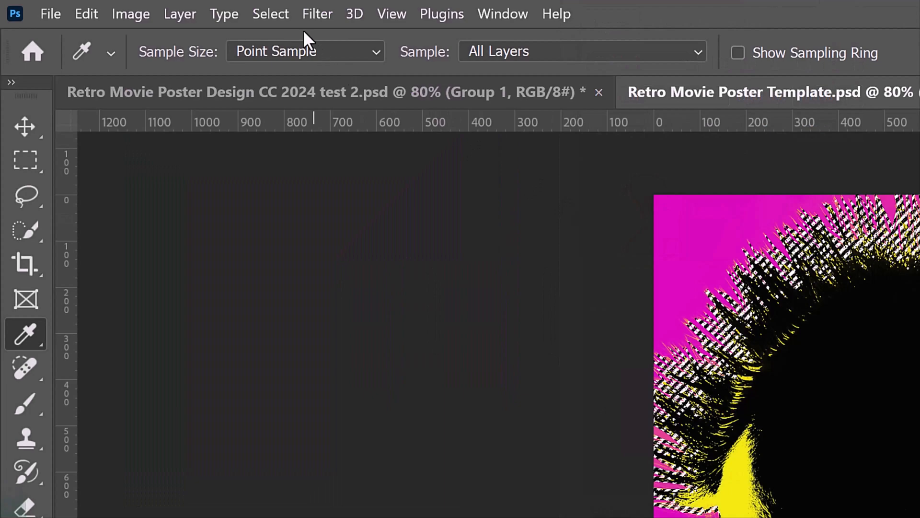
click(270, 13)
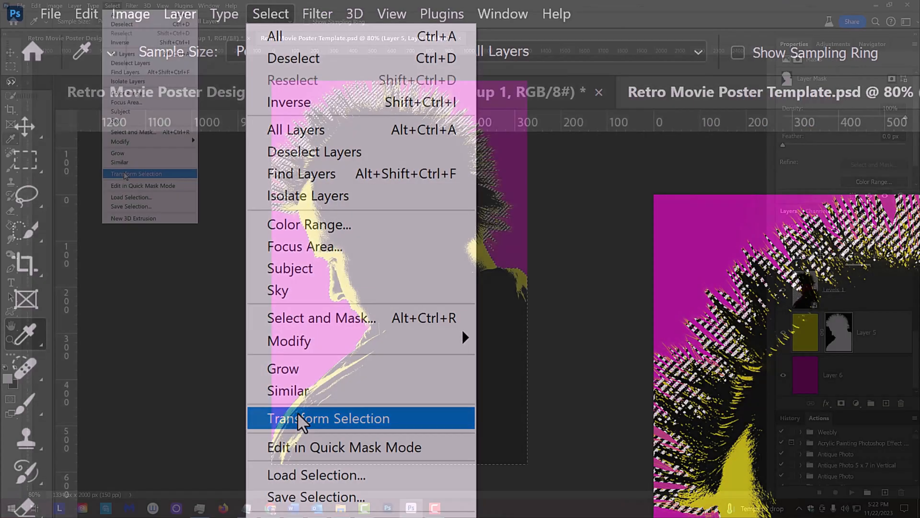
click(329, 418)
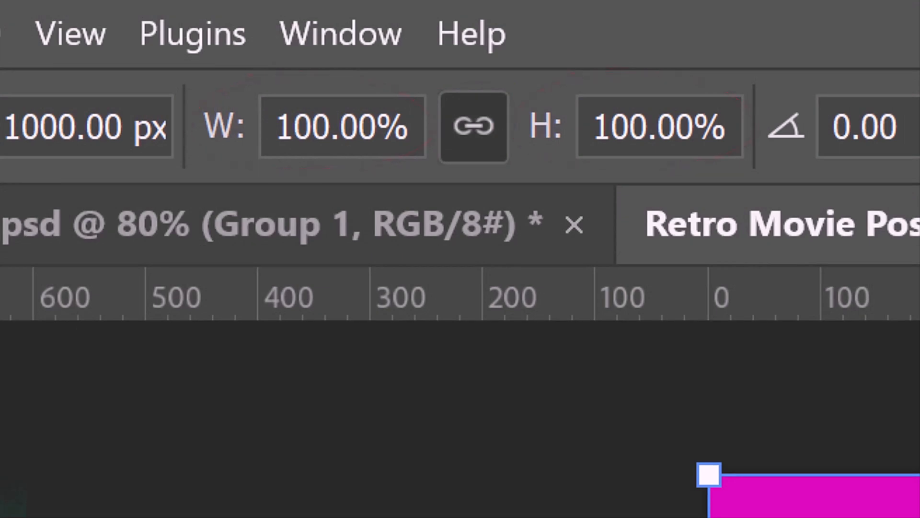
click(342, 126)
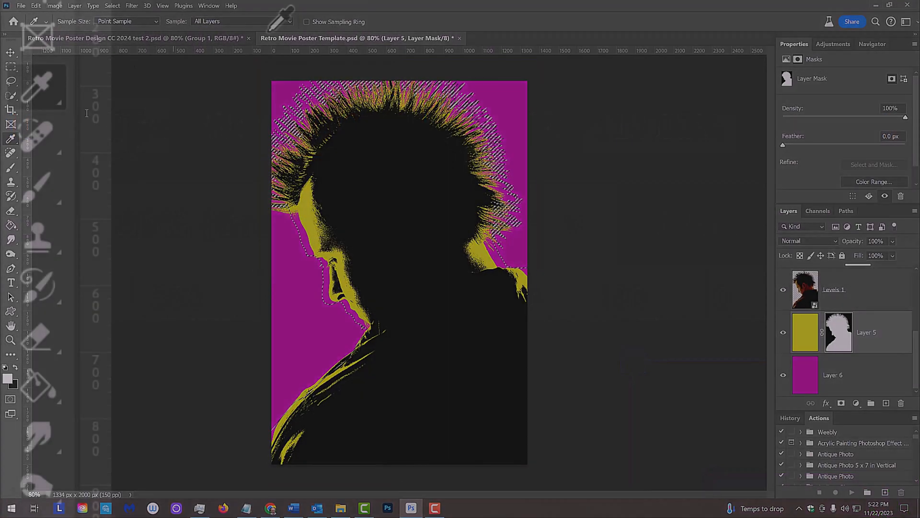
Paint out the halftone fringe on the mohawk tips with a 100 px, 0% hardness brush, then deselect
click(10, 180)
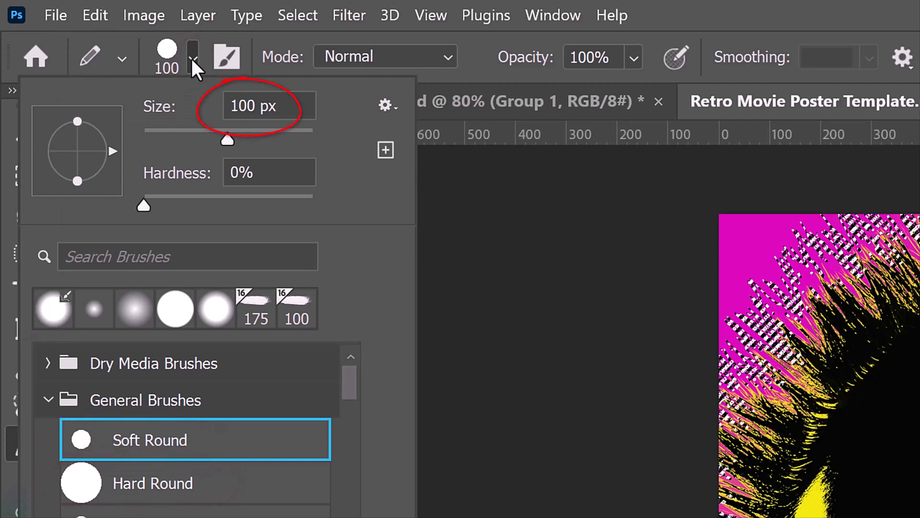
mouse_move(144, 211)
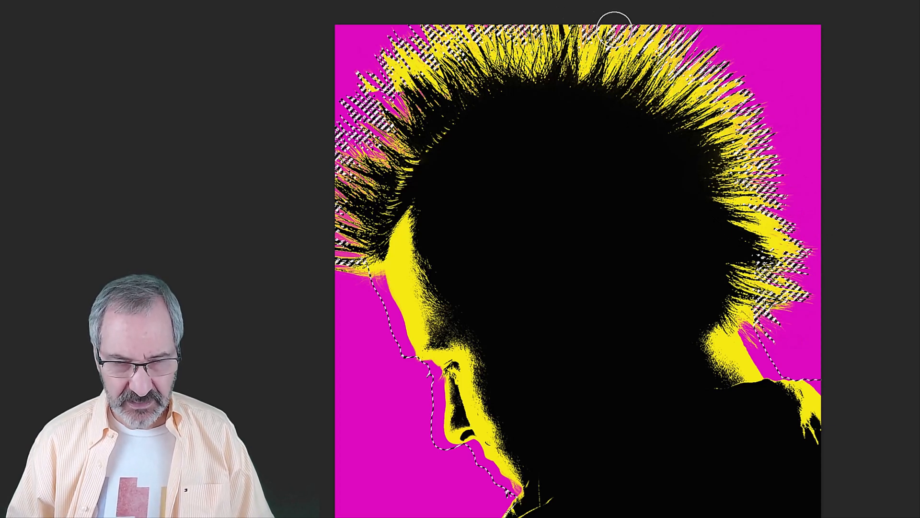
key(ctrl+d)
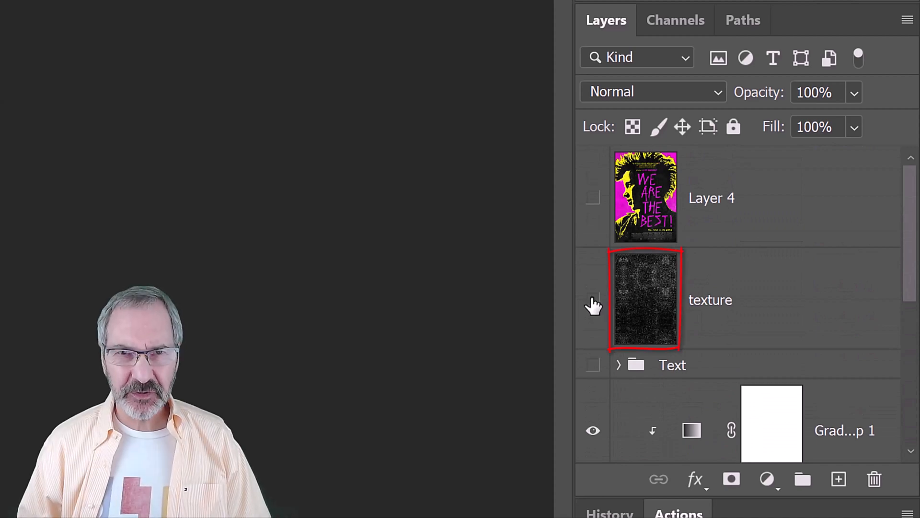
Show the grain texture layer and duplicate it, keeping the copy hidden for now
click(592, 299)
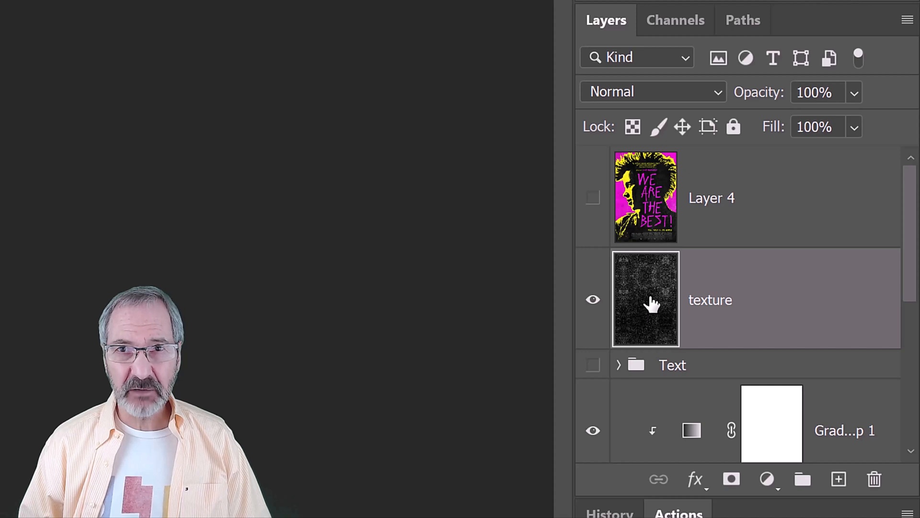
key(ctrl+j)
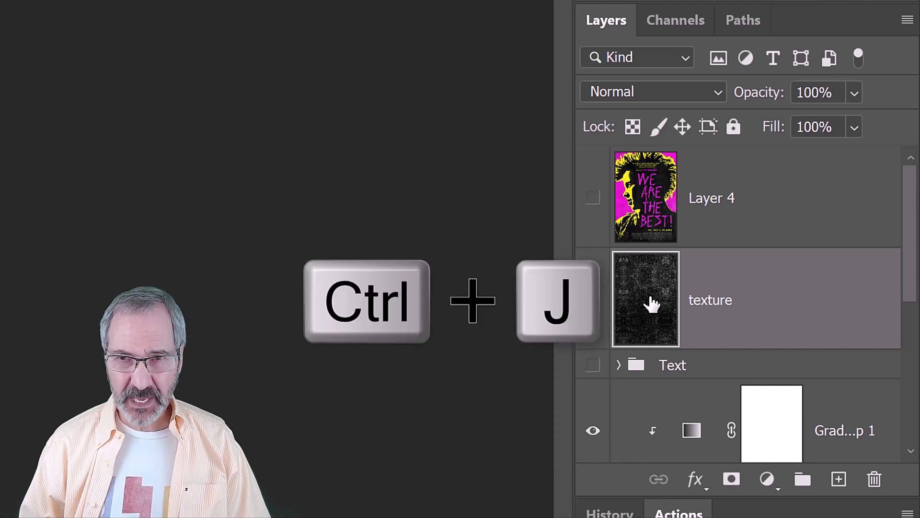
key(ctrl+j)
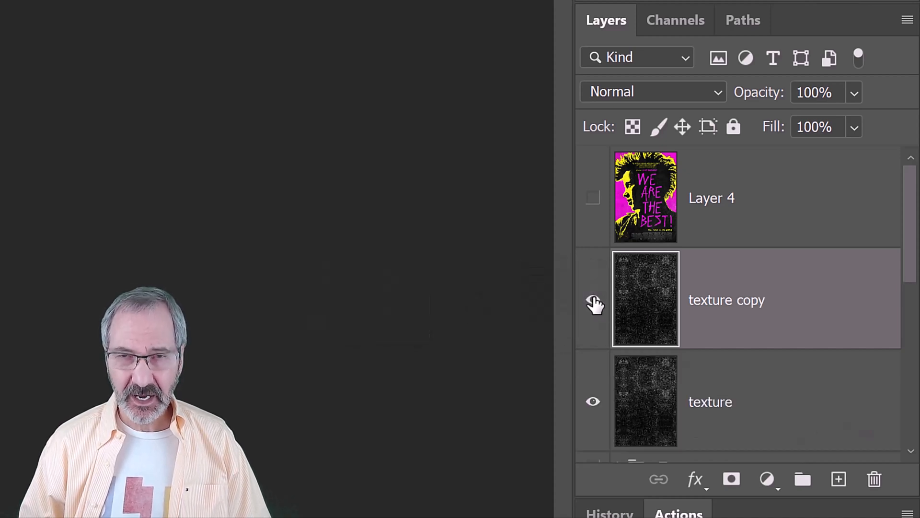
click(592, 299)
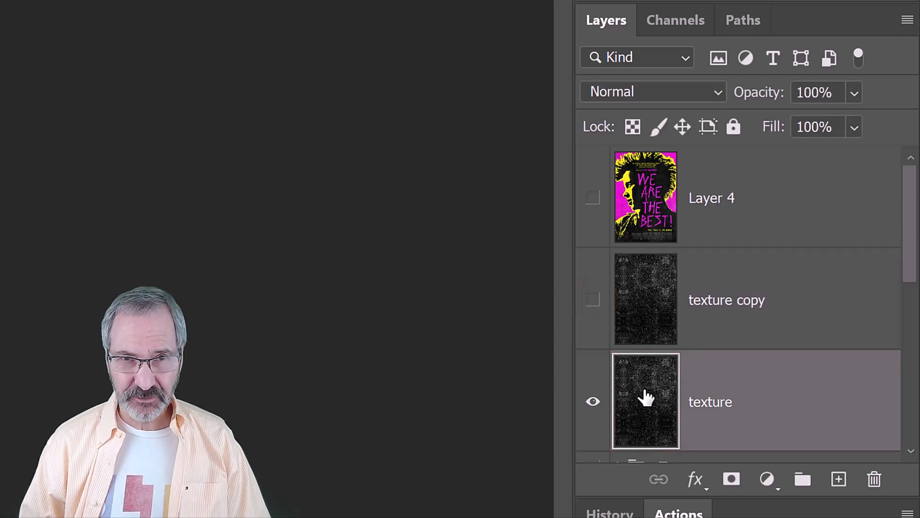
Blend the texture layer with Subtract at 50% opacity
click(652, 92)
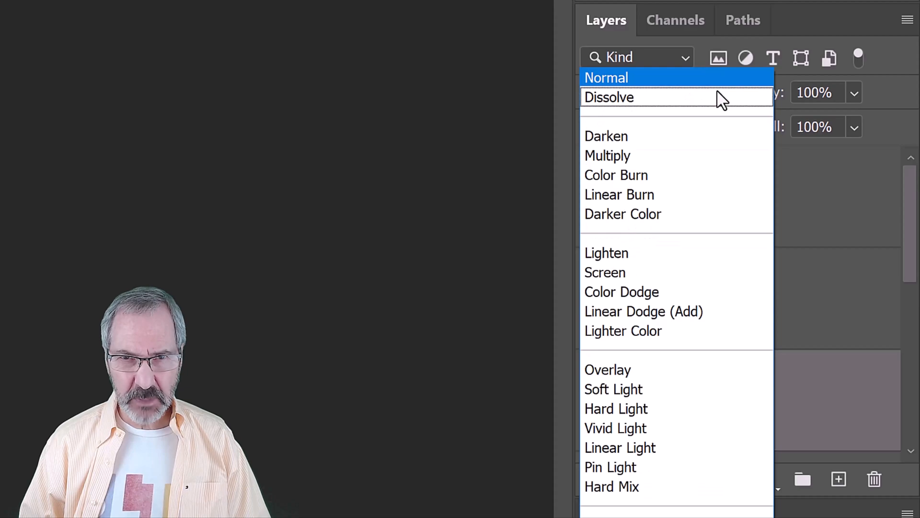
click(610, 97)
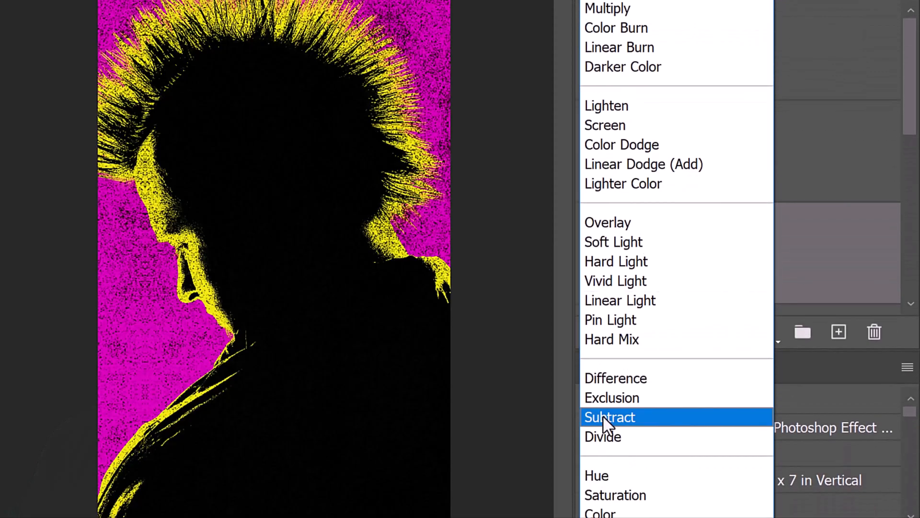
click(610, 417)
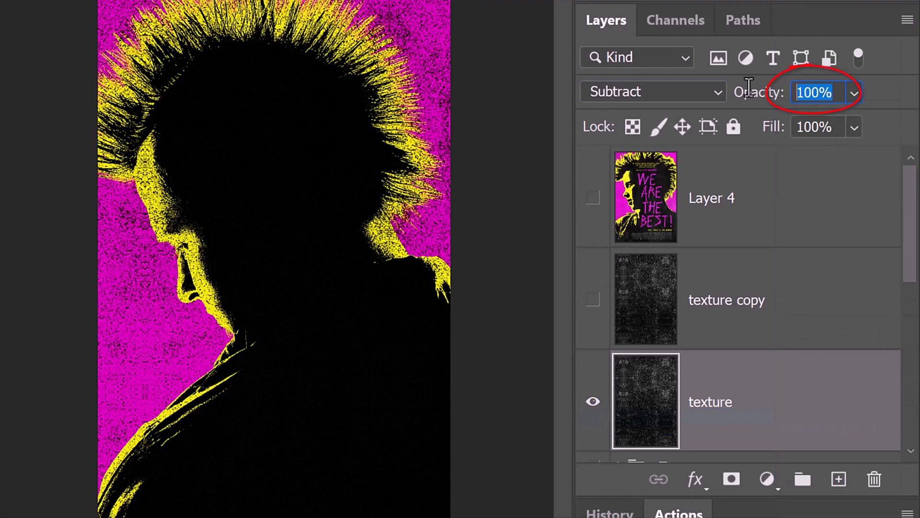
text(50)
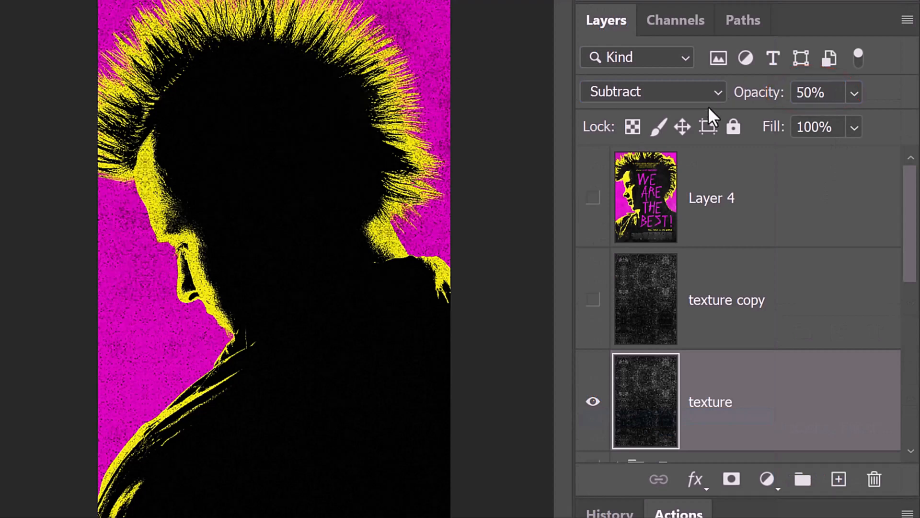
Blend the texture copy with Screen at 30% opacity and reveal the Text group
click(652, 92)
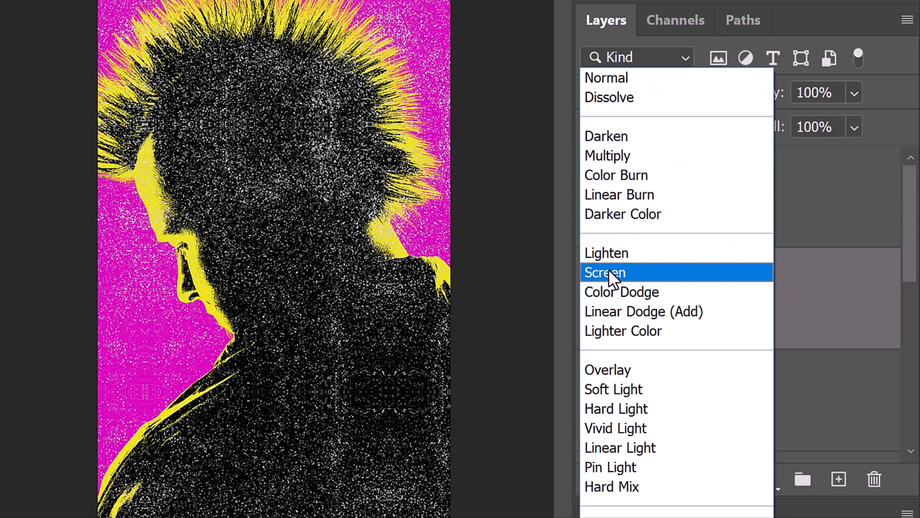
click(604, 272)
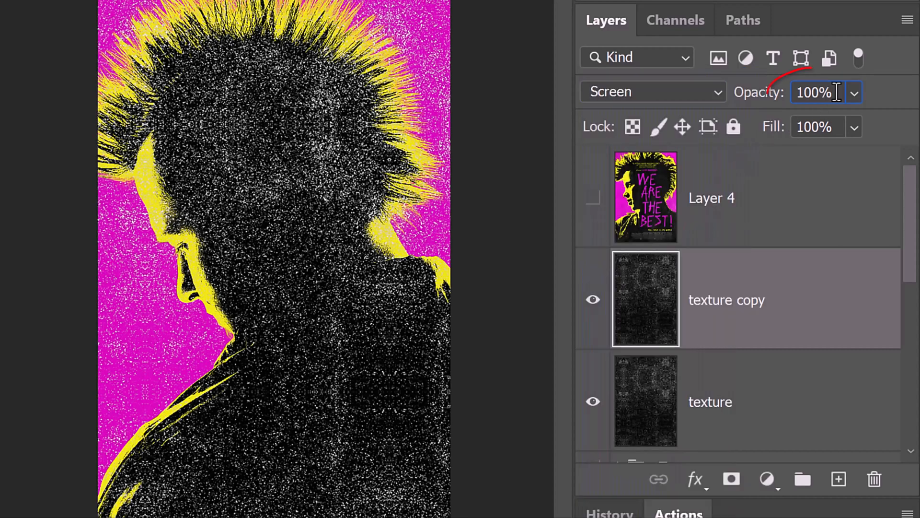
text(30)
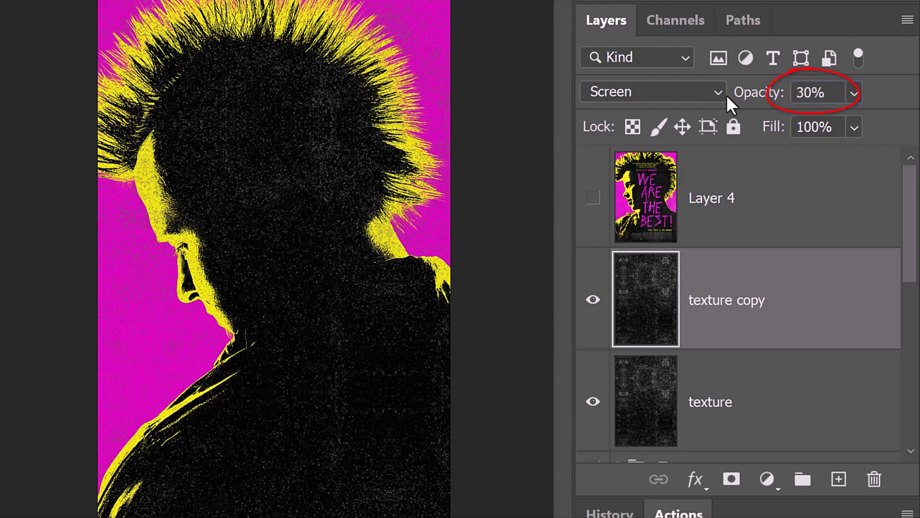
scroll(down, 3)
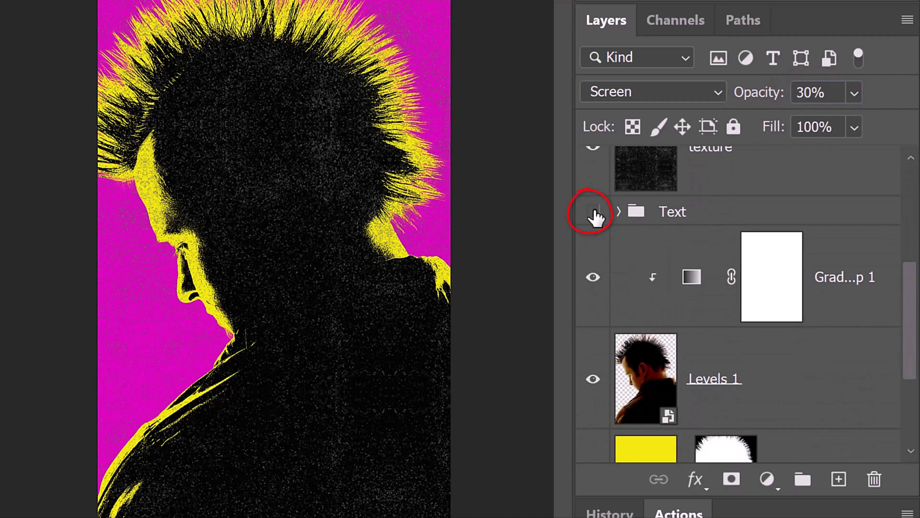
click(592, 211)
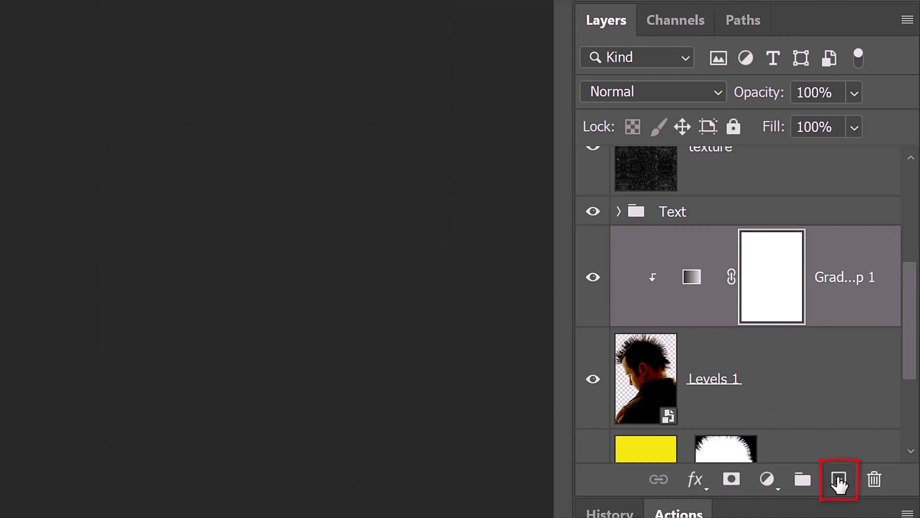
Add an empty layer above the gradient and set hot-pink 117 pt type with Smooth anti-aliasing
click(838, 480)
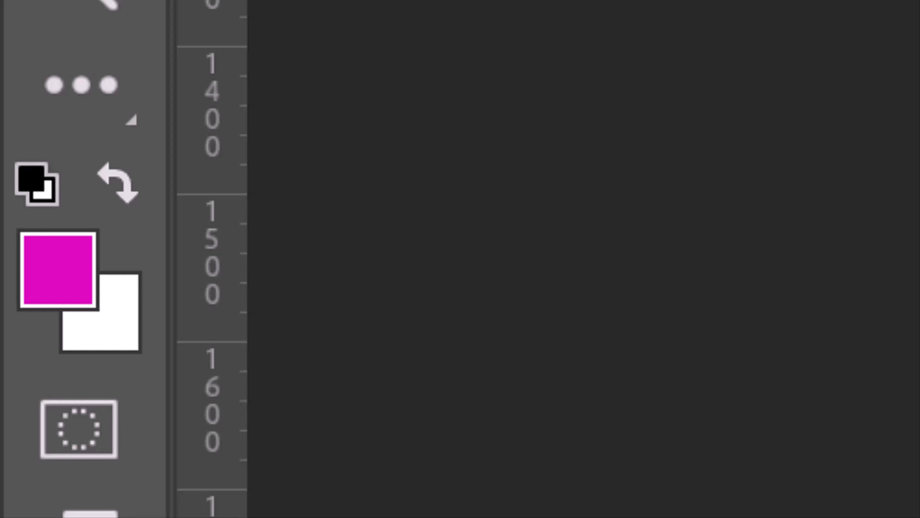
click(417, 60)
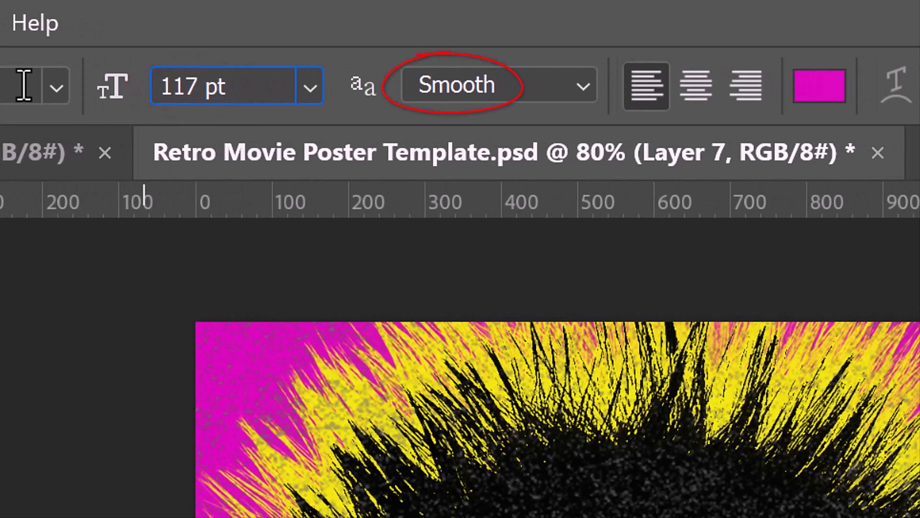
click(645, 85)
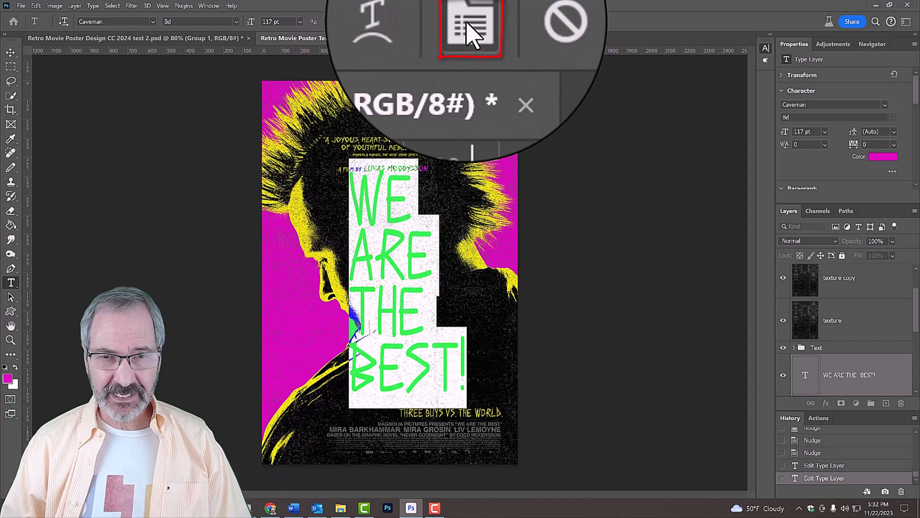
Adjust the stacked hot-pink title's leading in the Character panel and loosen its letter spacing
click(468, 22)
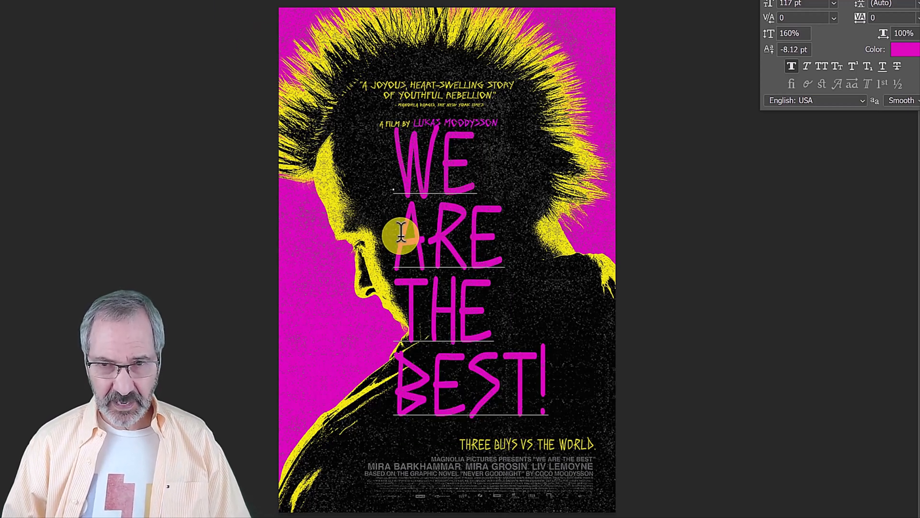
key(alt+Right)
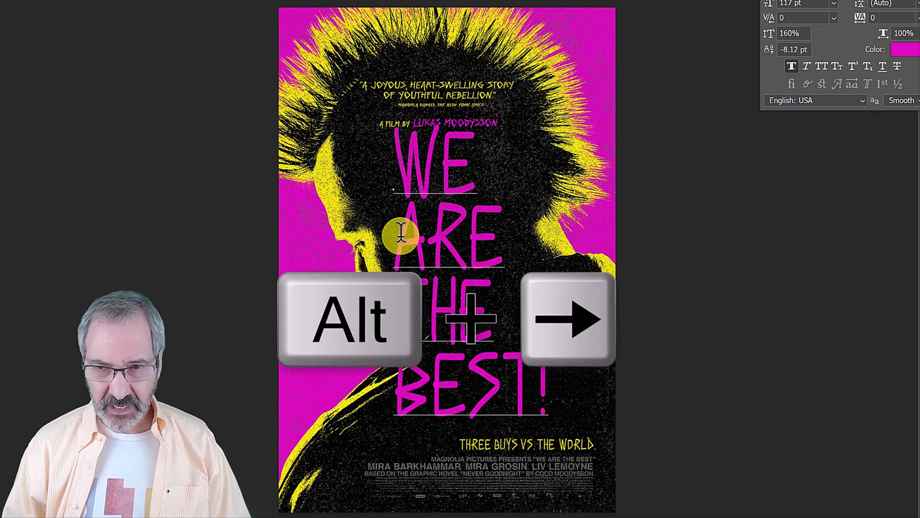